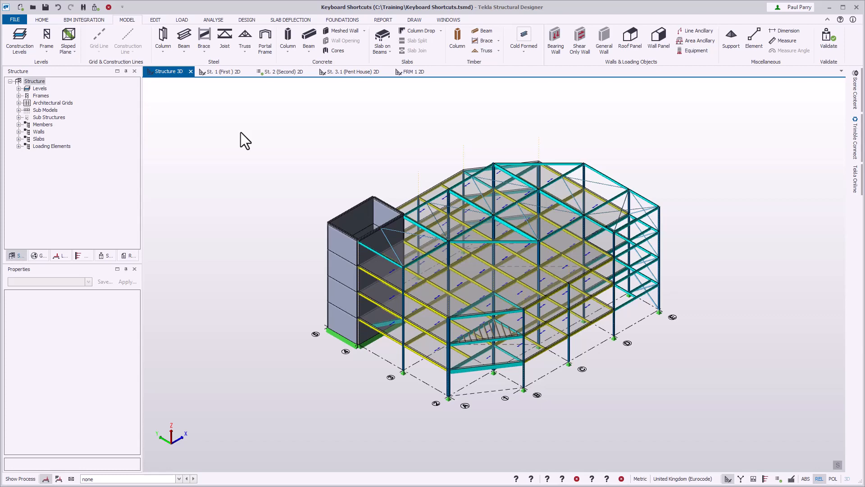
Cycle views and panels with the Ctrl+Tab switcher, then show the St. 1 (First) 2D plan.
key("ctrl+Tab")
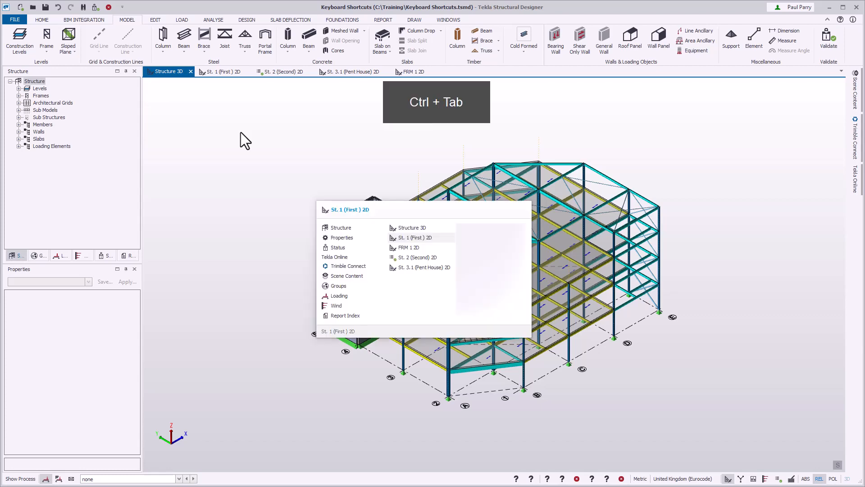
key("ctrl+tab")
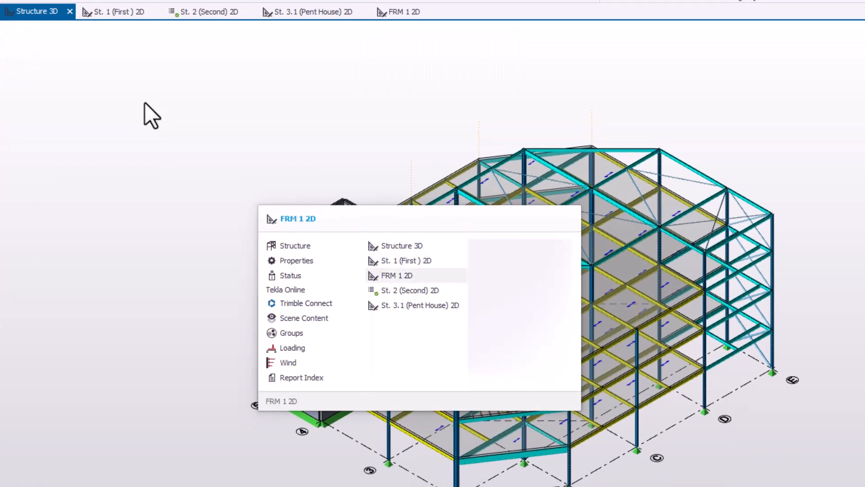
key("ctrl+Up")
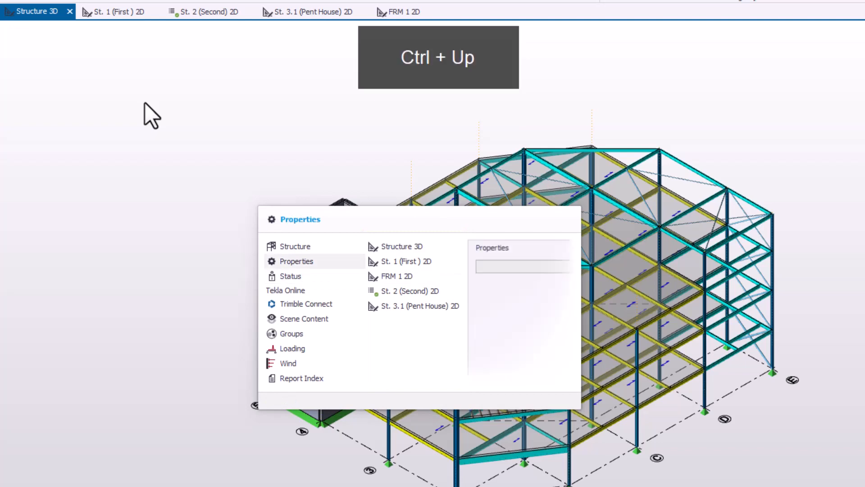
key("Ctrl+Right")
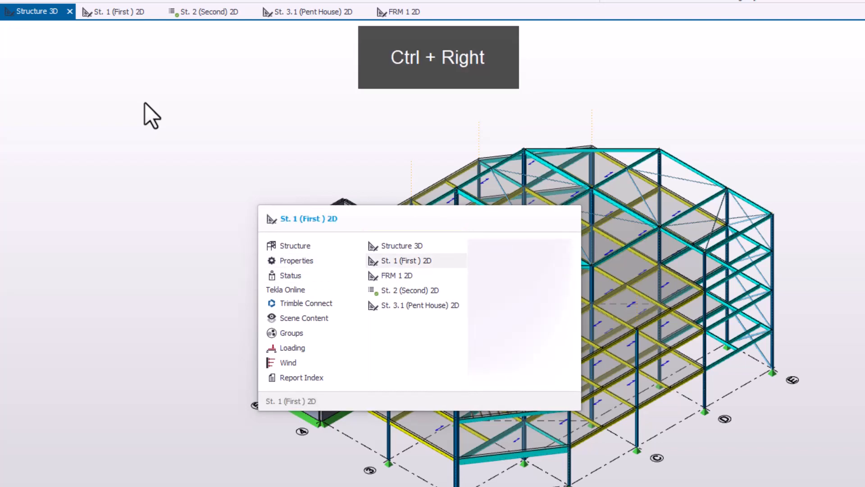
left_click(407, 261)
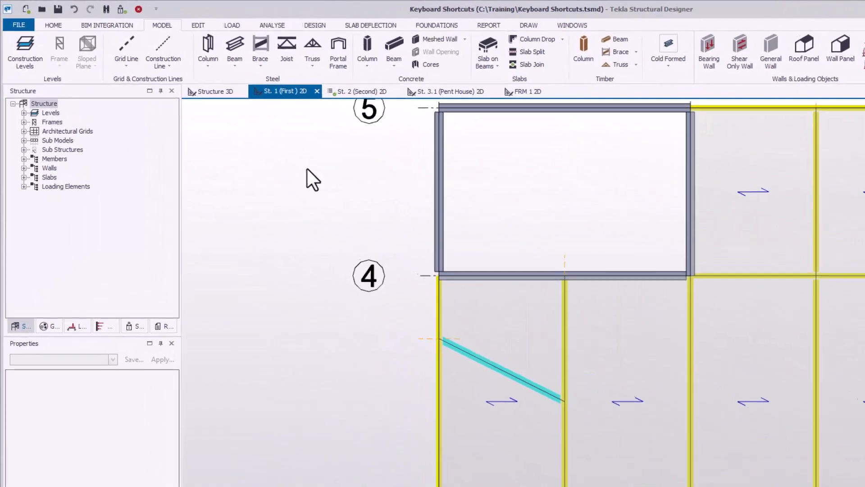
left_click(215, 91)
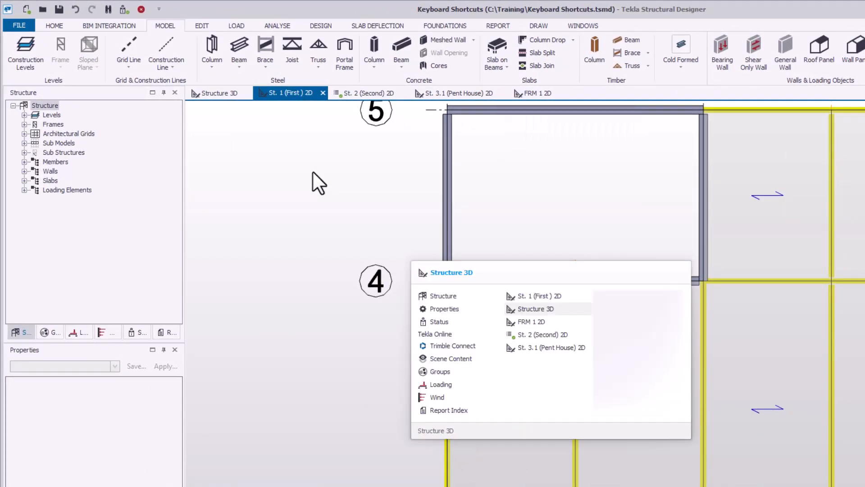
mouse_move(442, 296)
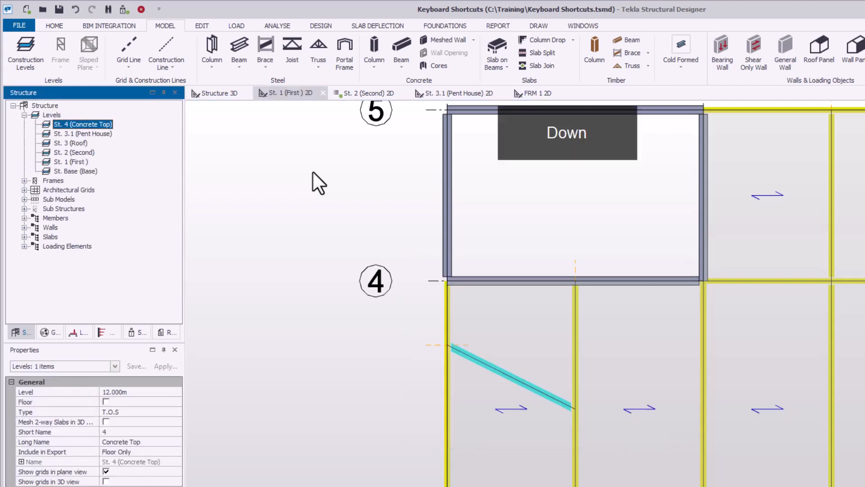
Expand Levels and step down to St. 3 (Roof) to display its properties.
key("ctrl+Tab")
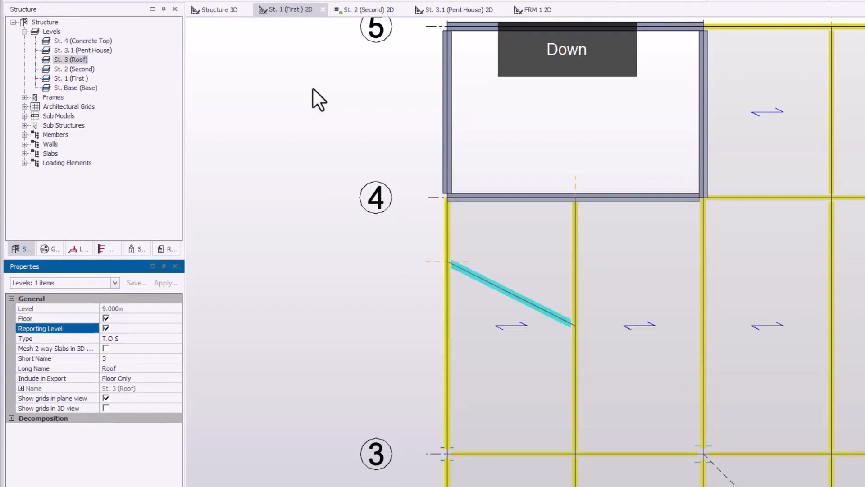
left_click(55, 338)
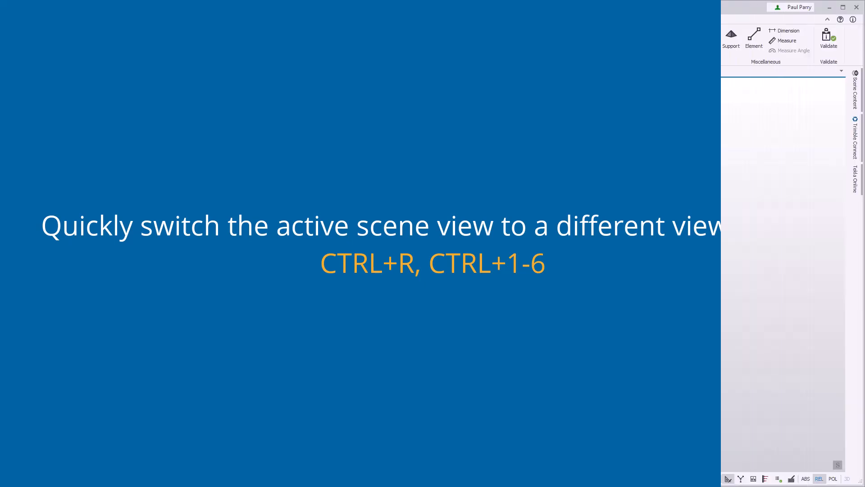
Right-click the Structure 3D tab to list the Structural, Solver, Results, Wind, Review and Slab deflection views.
right_click(166, 71)
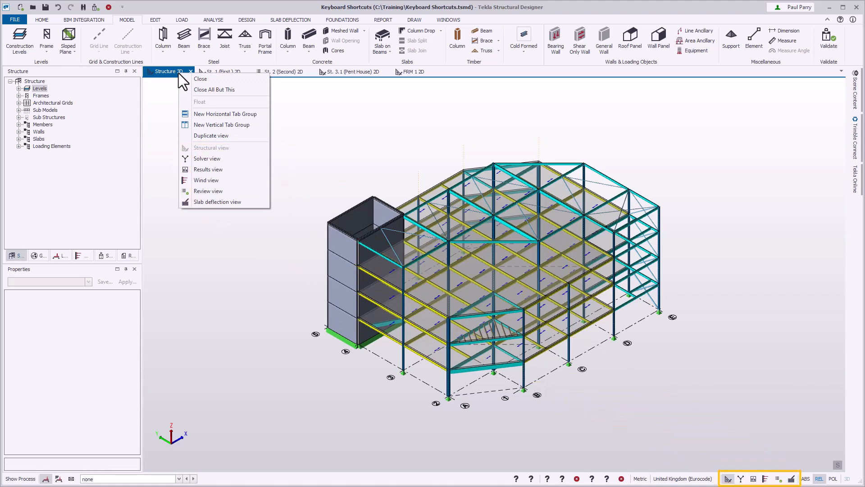
mouse_move(162, 115)
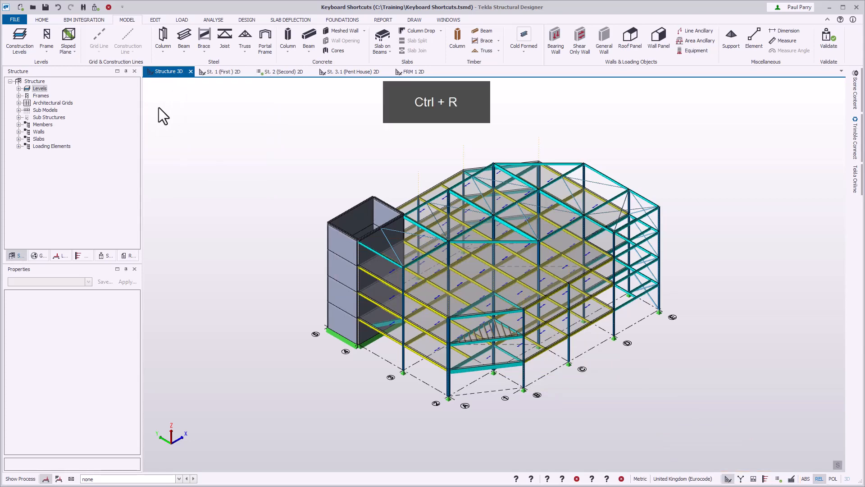
key("ctrl+2")
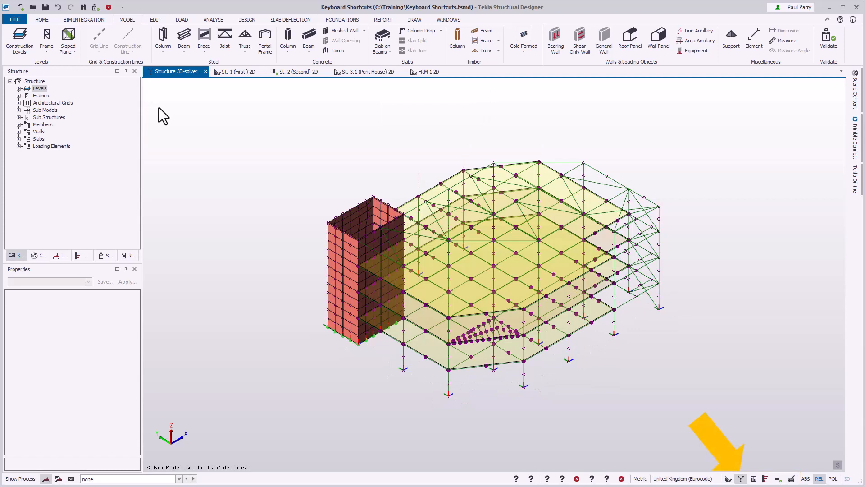
key("ctrl+r")
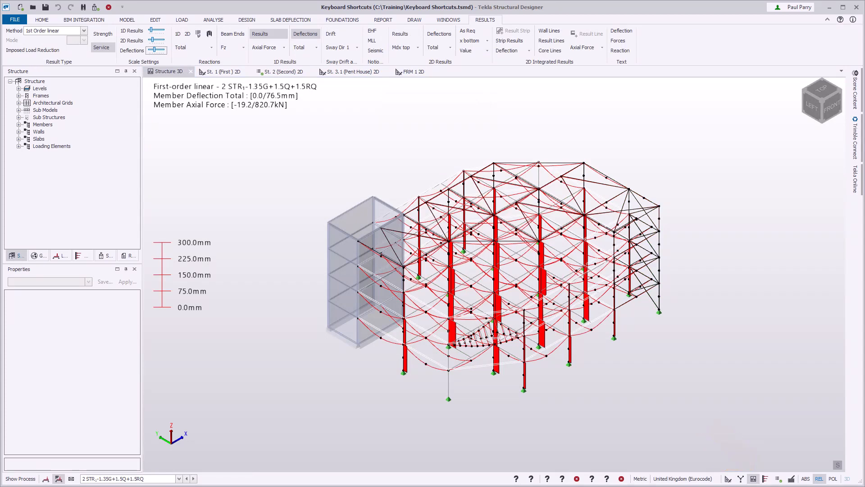
key("ctrl+4")
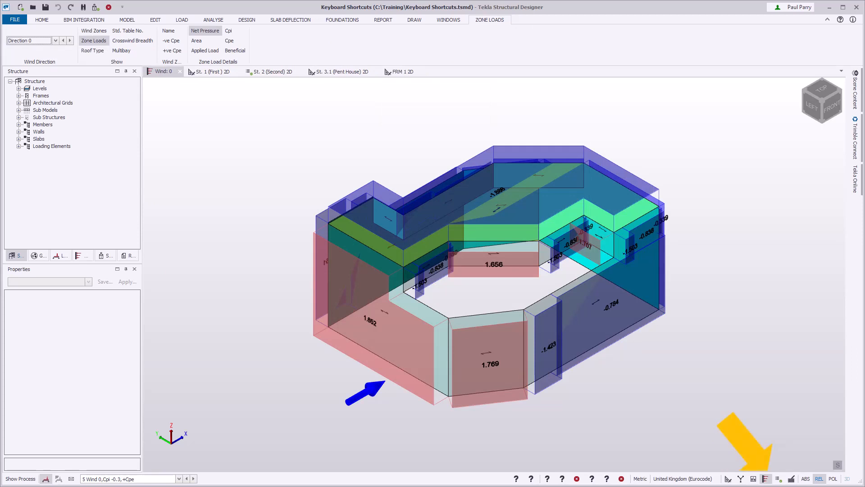
key("ctrl+r")
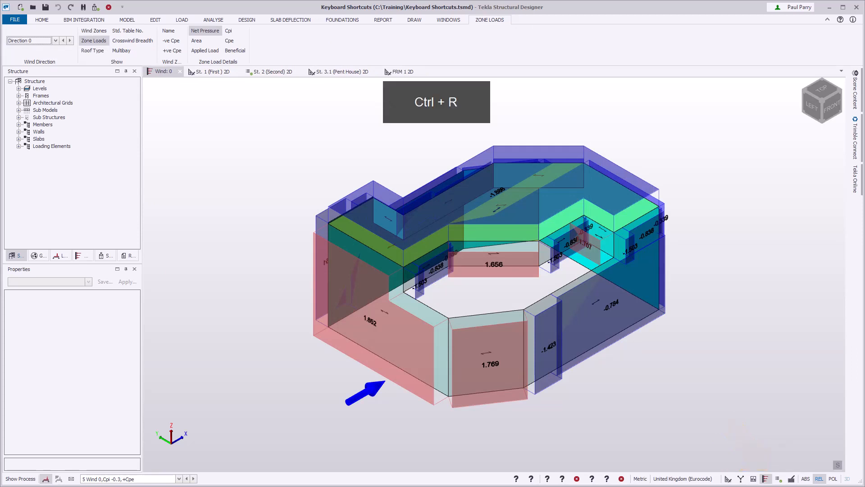
key("ctrl+5")
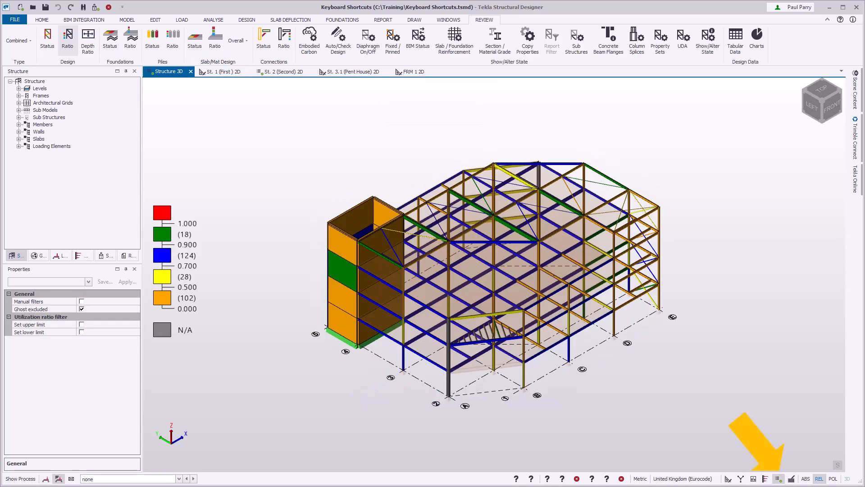
key("ctrl+r")
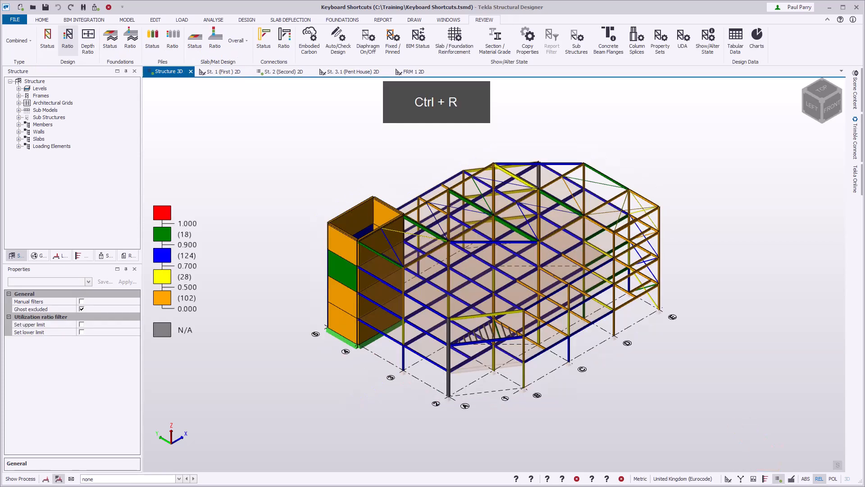
key("ctrl+6")
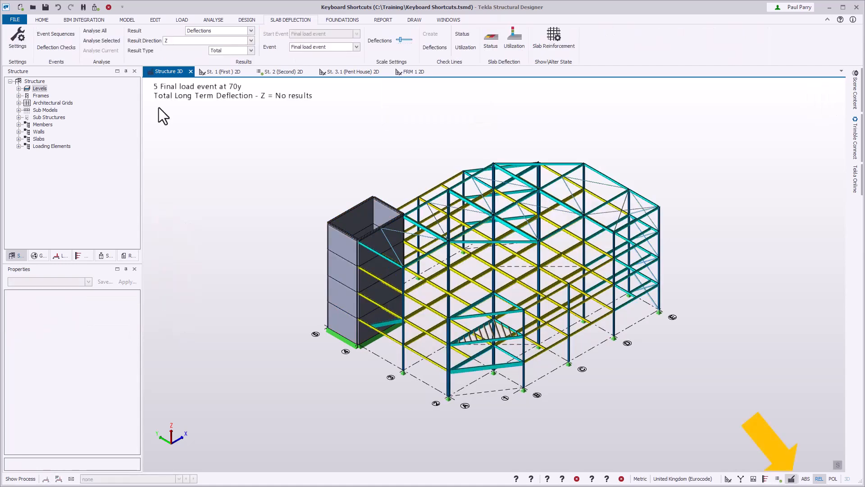
key("Ctrl+r")
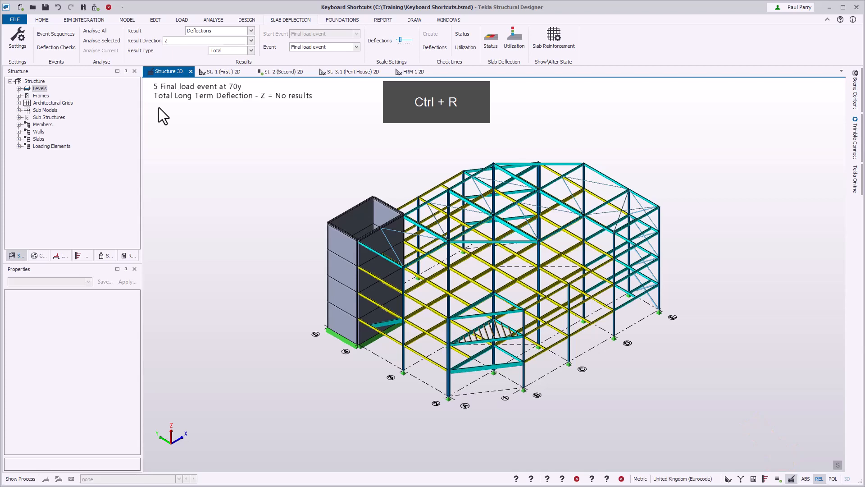
key("ctrl+1")
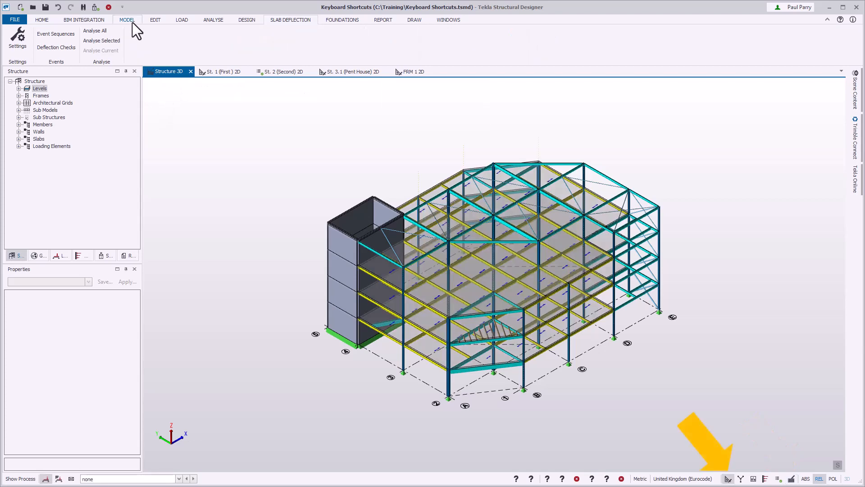
Show the St. 2 (Second) plan, toggle it to 3D and back, then view the FRM 1 elevation.
left_click(282, 72)
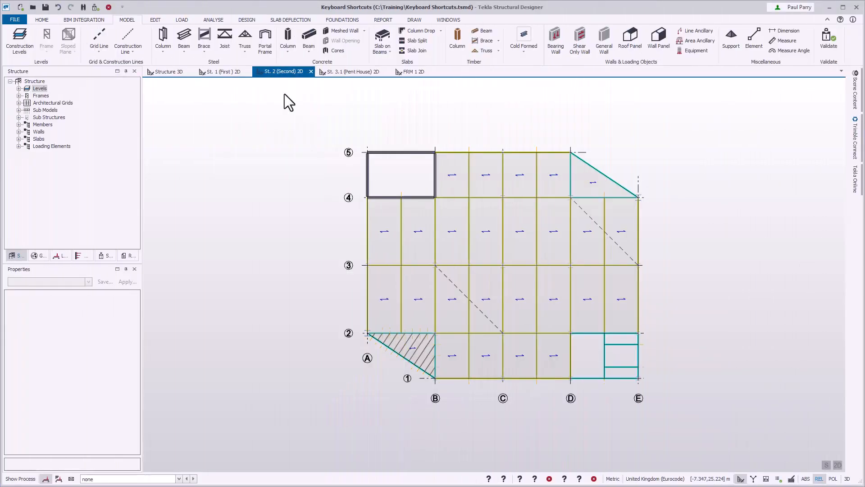
key("ctrl+t")
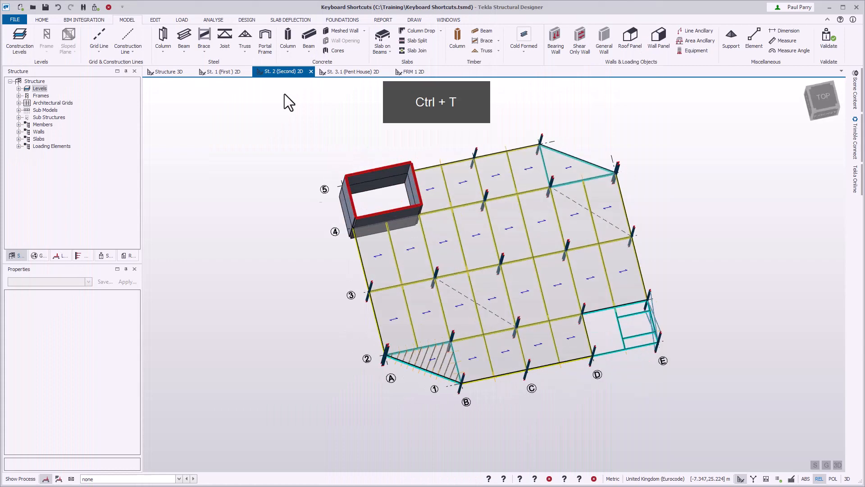
key("ctrl+t")
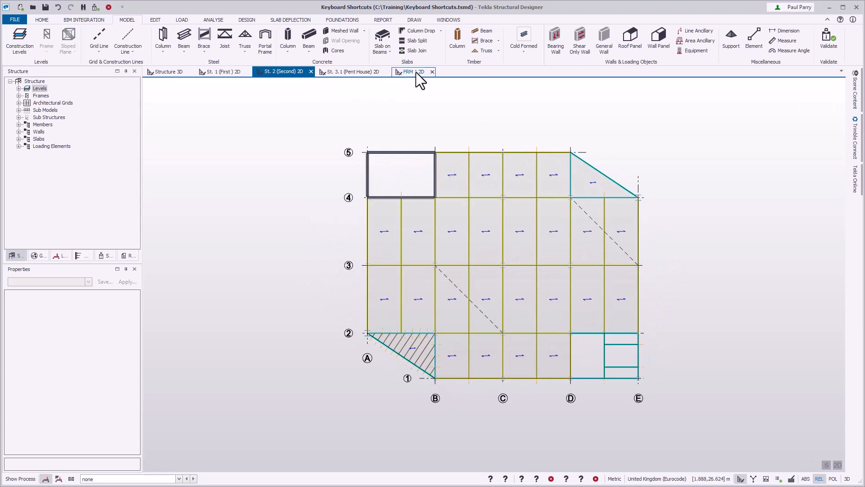
left_click(408, 71)
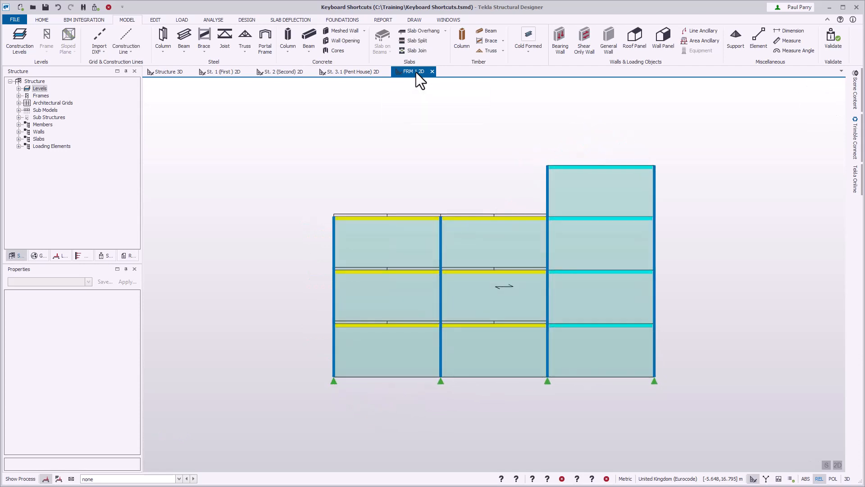
left_click(167, 71)
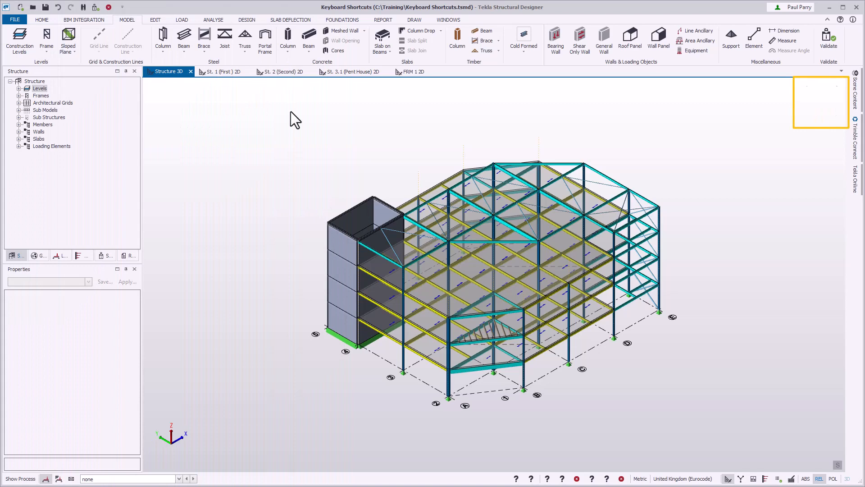
Toggle the St. 2 (Second) level view into 3D with F8.
key("F8")
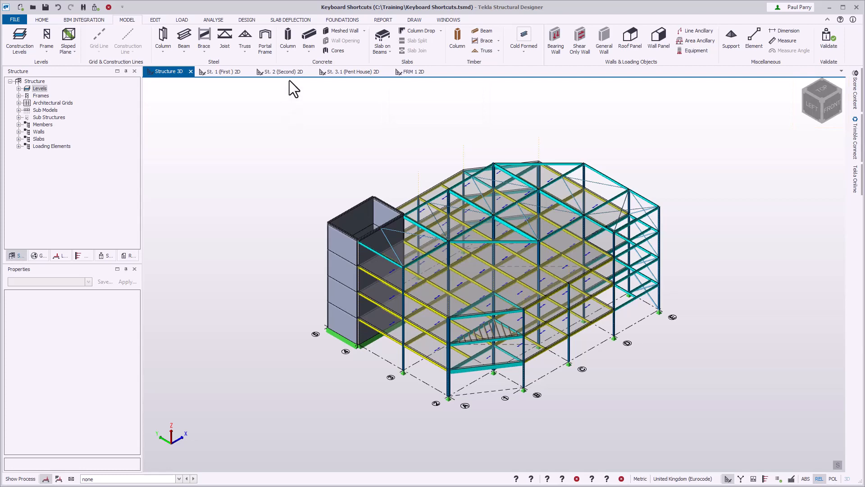
left_click(281, 71)
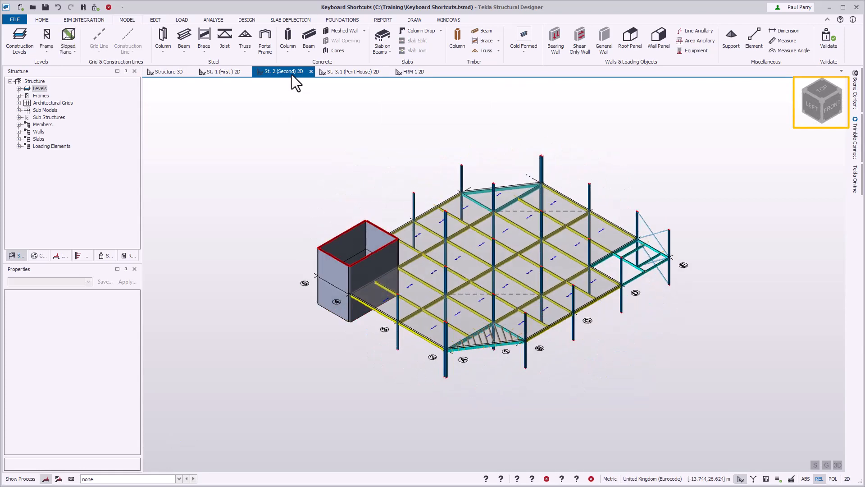
key("F8")
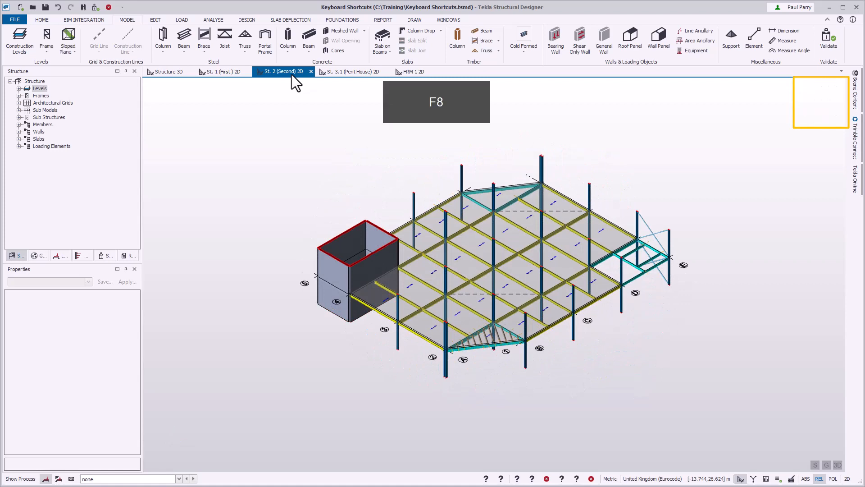
key("F8")
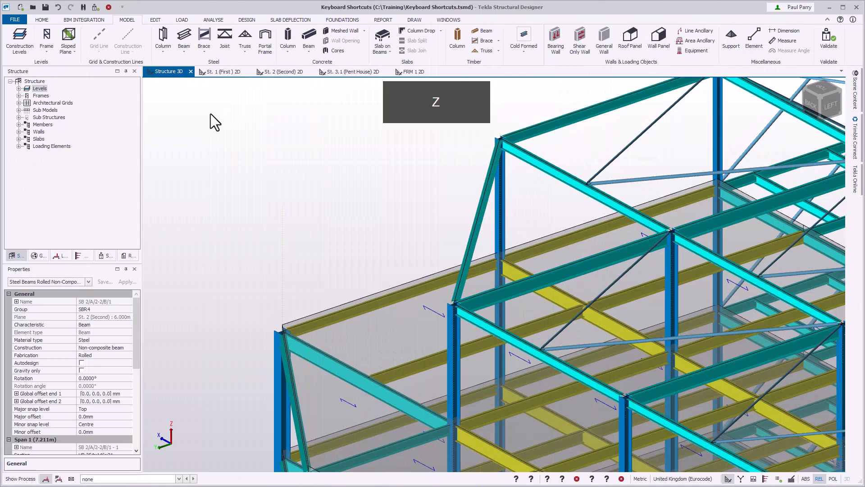
Zoom to fit the whole steel building and clear the current selection.
key("z")
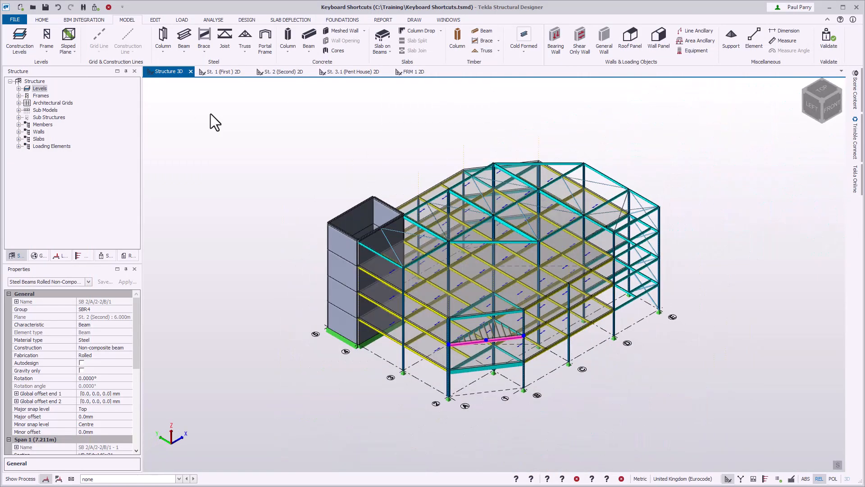
left_click(283, 71)
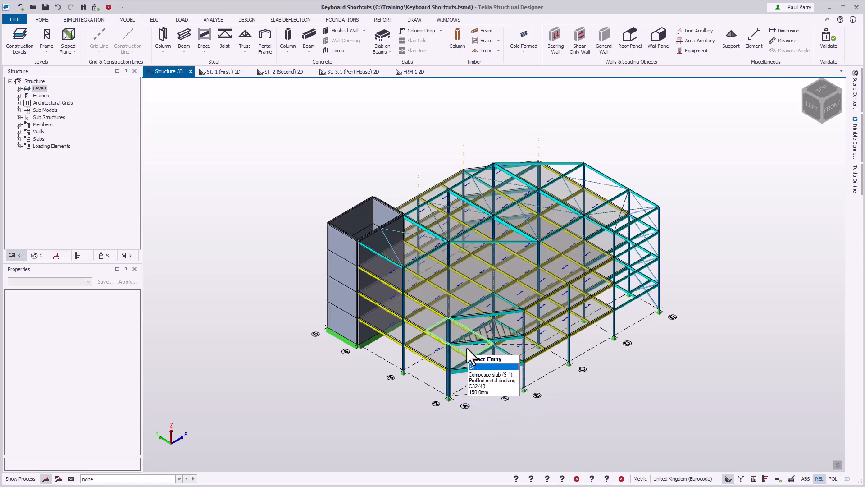
Select and zoom to the diagonal edge beam, then check it on the St. 2 plan.
left_click(489, 341)
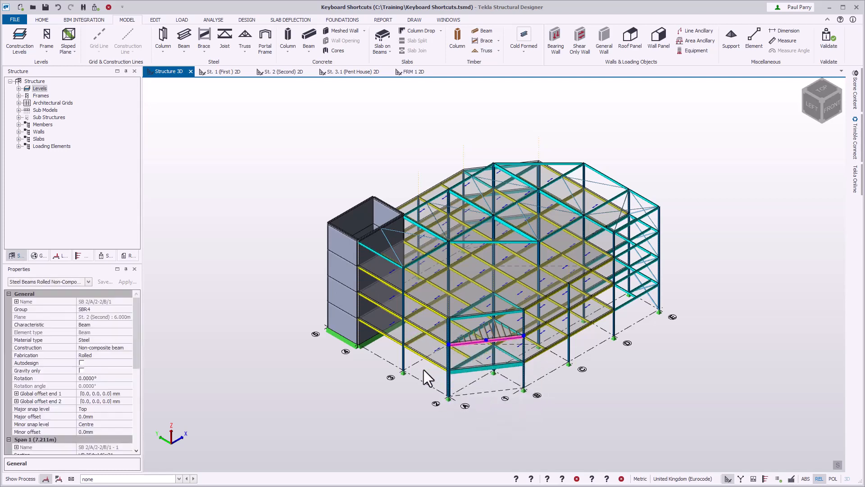
key("z")
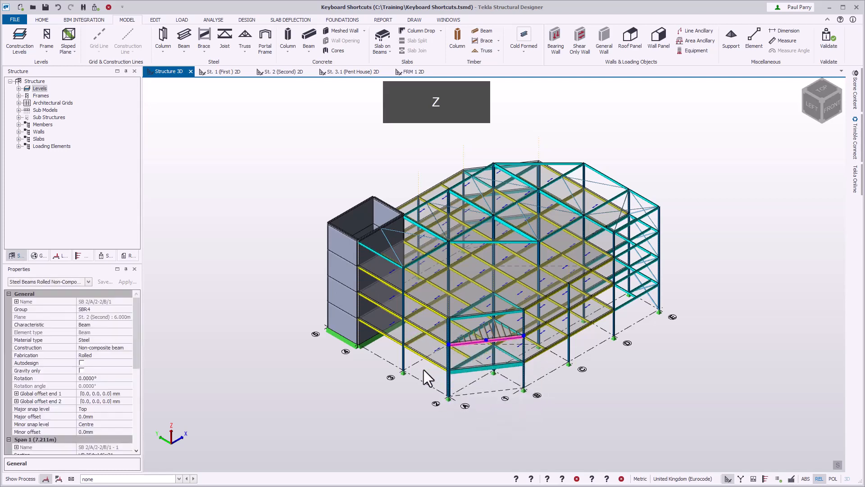
key("s")
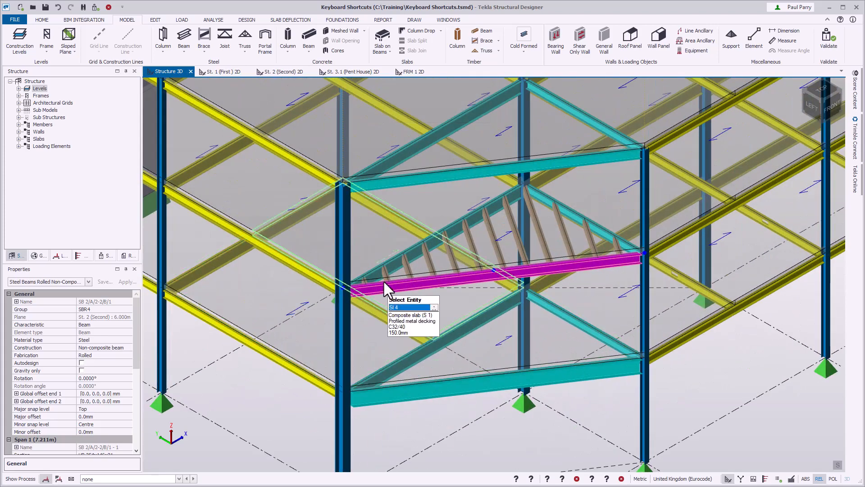
left_click(281, 71)
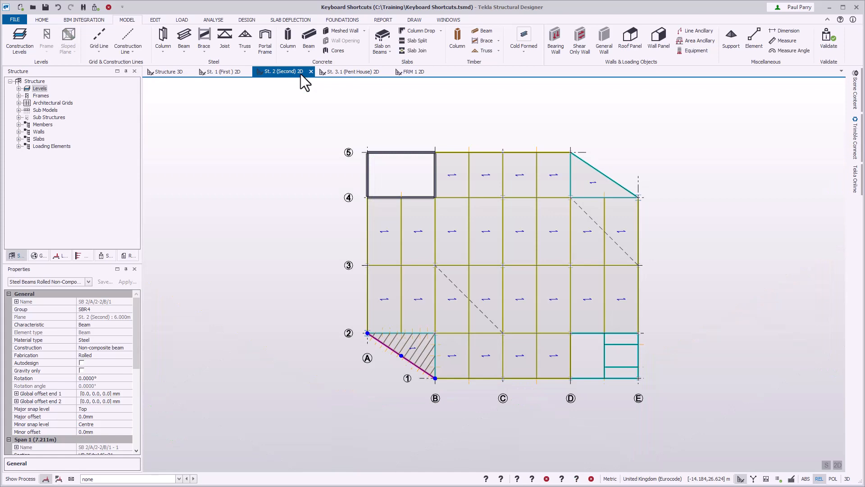
mouse_move(302, 94)
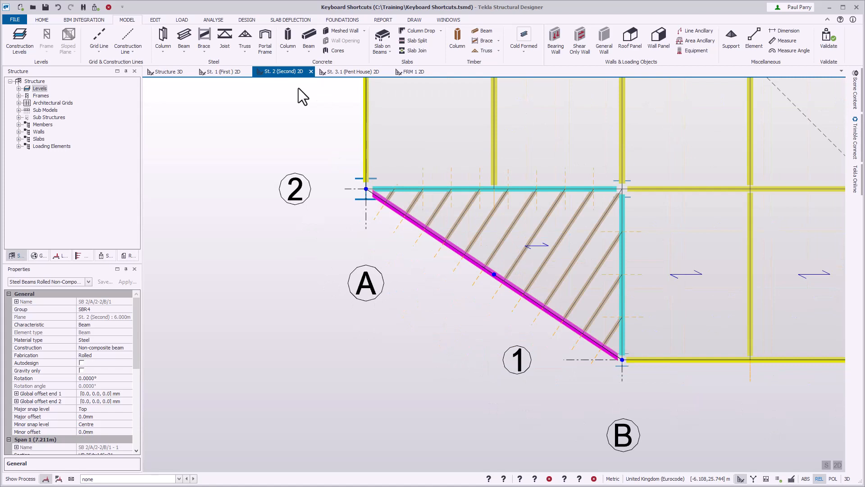
Zoom in on the roof framing in 3D, then show the St. 1 (First) plan.
left_click(168, 72)
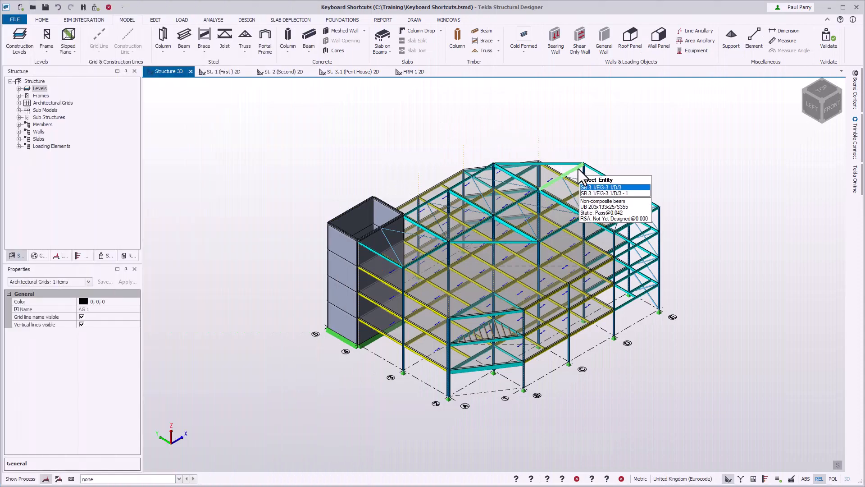
key("z")
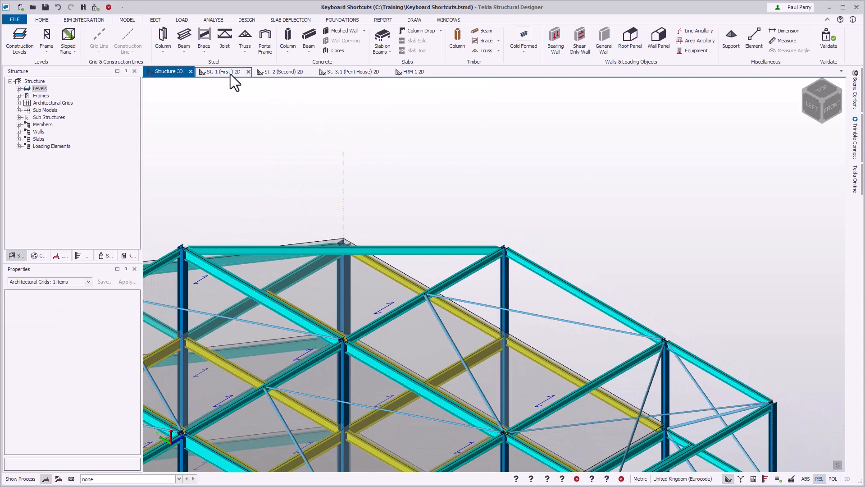
left_click(221, 71)
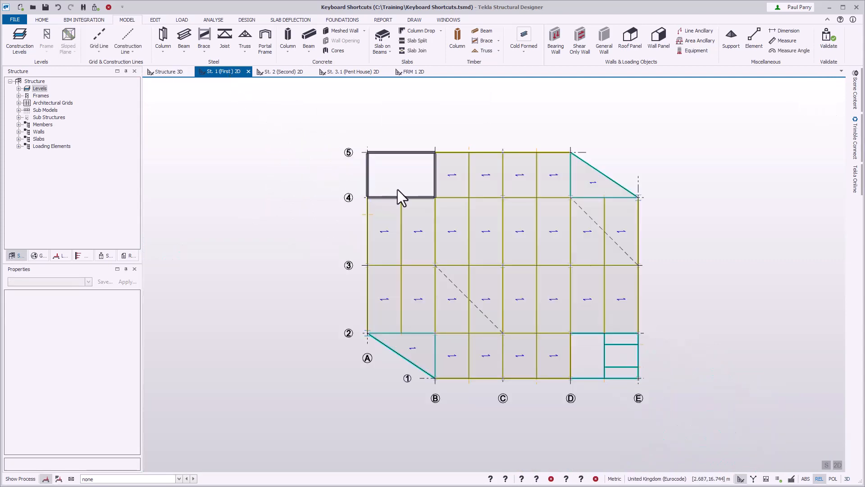
scroll("up", 3)
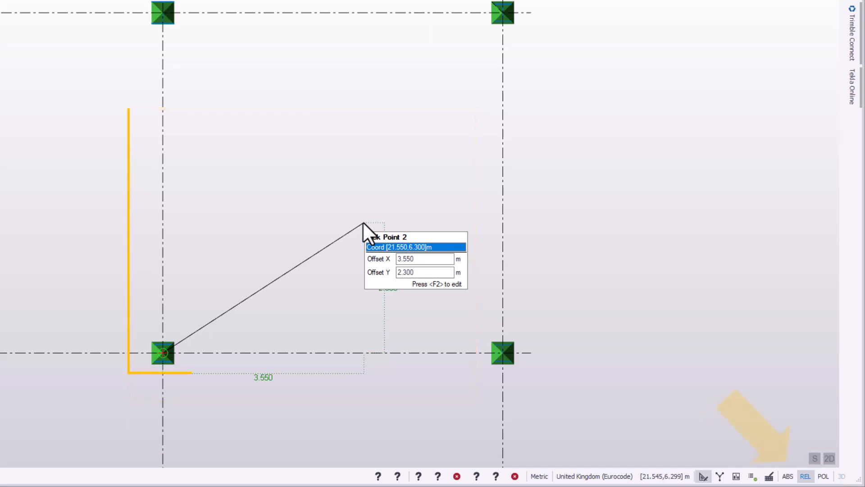
Switch the second point's F2 entry through ABS to POL length-and-angle input.
left_click(787, 476)
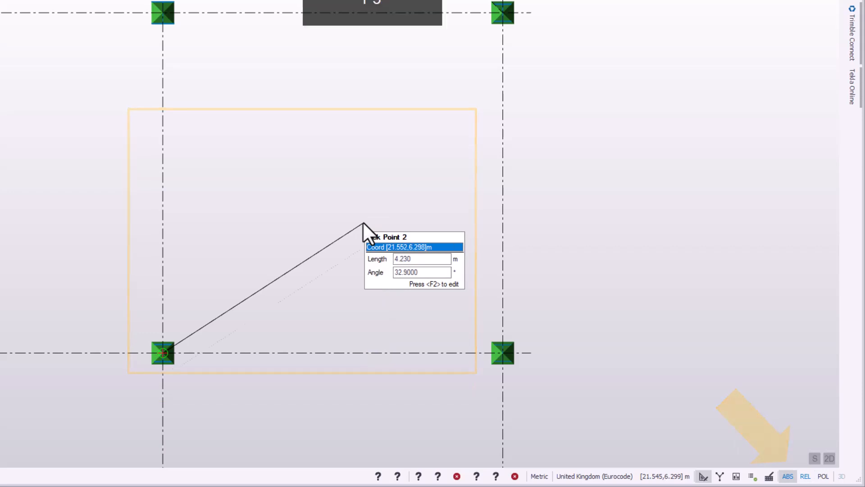
left_click(822, 476)
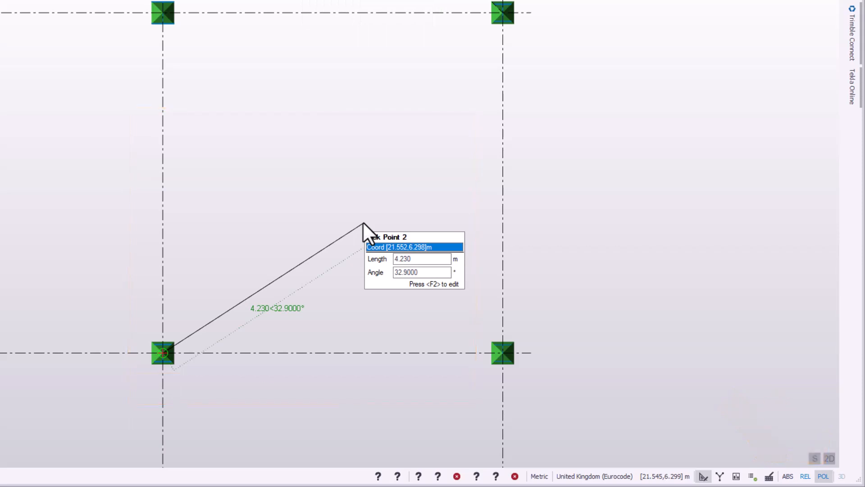
left_click(805, 477)
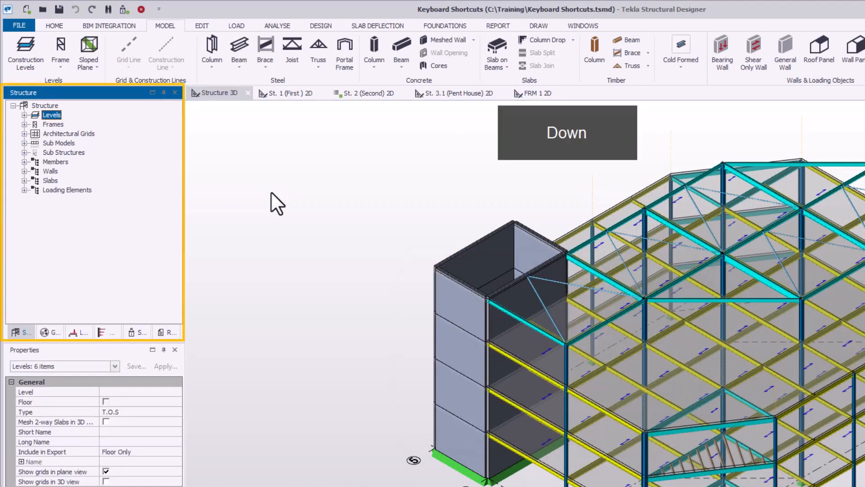
left_click(53, 124)
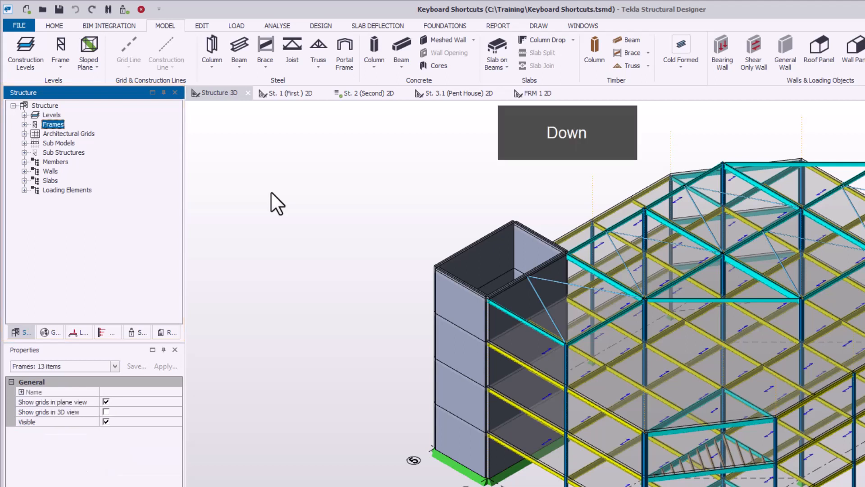
left_click(68, 134)
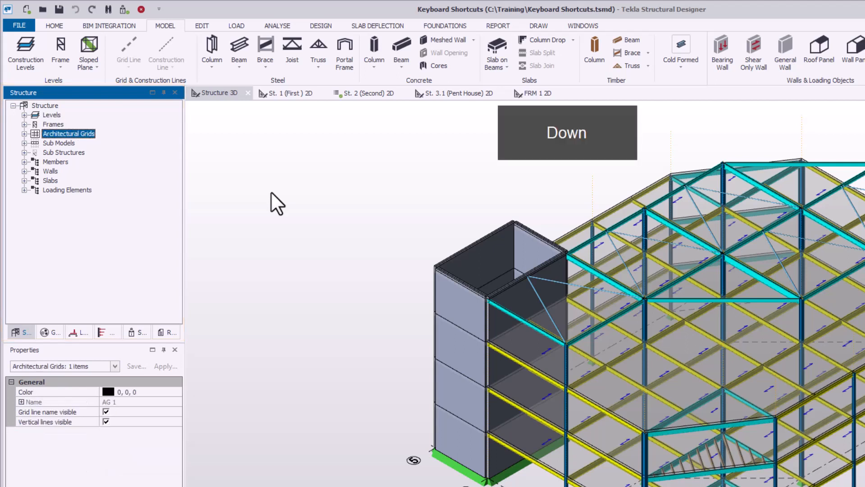
key("Up")
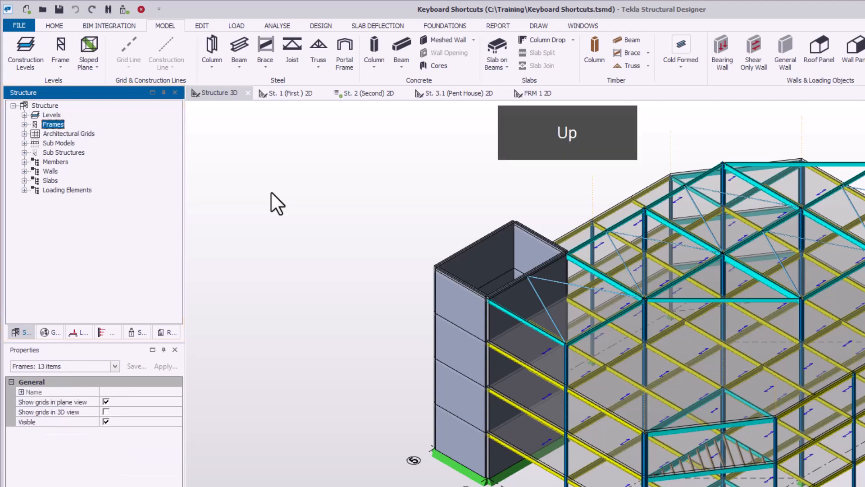
left_click(52, 114)
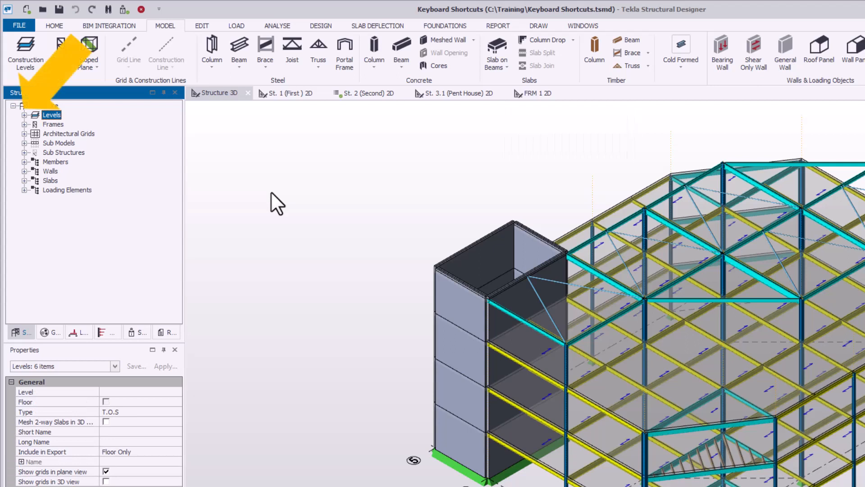
left_click(25, 114)
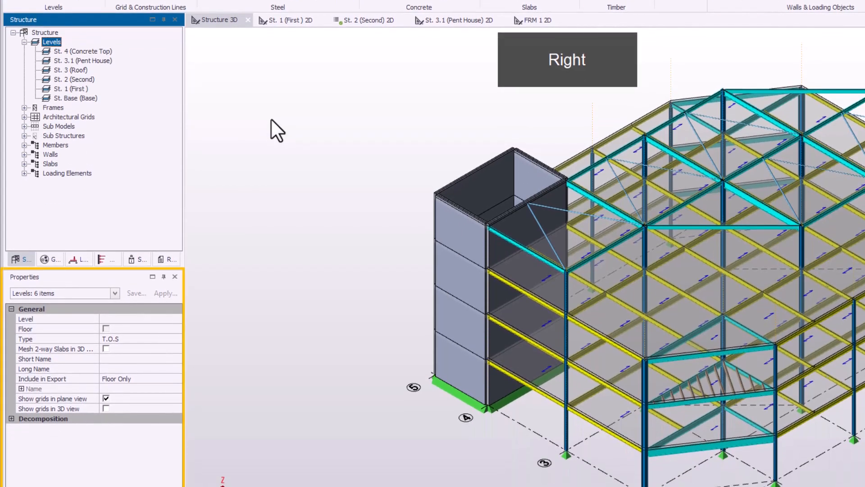
Browse the levels from Concrete Top and Pent House to Roof, then select its Long Name property.
left_click(83, 51)
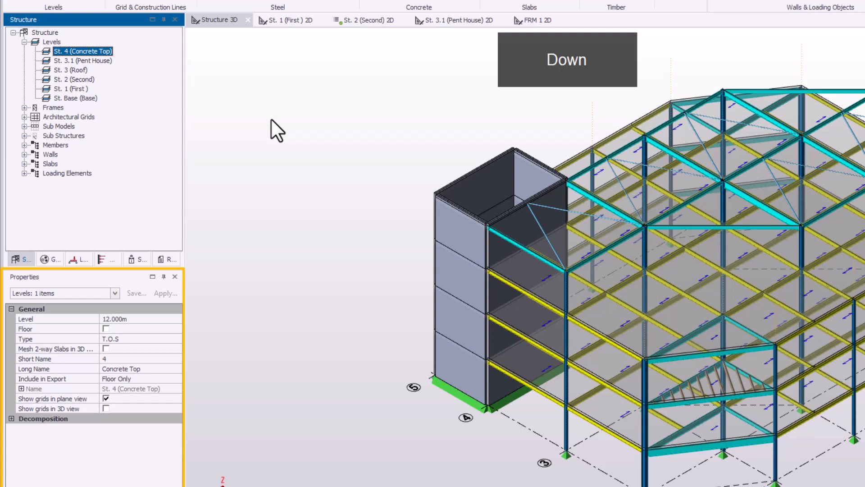
left_click(83, 60)
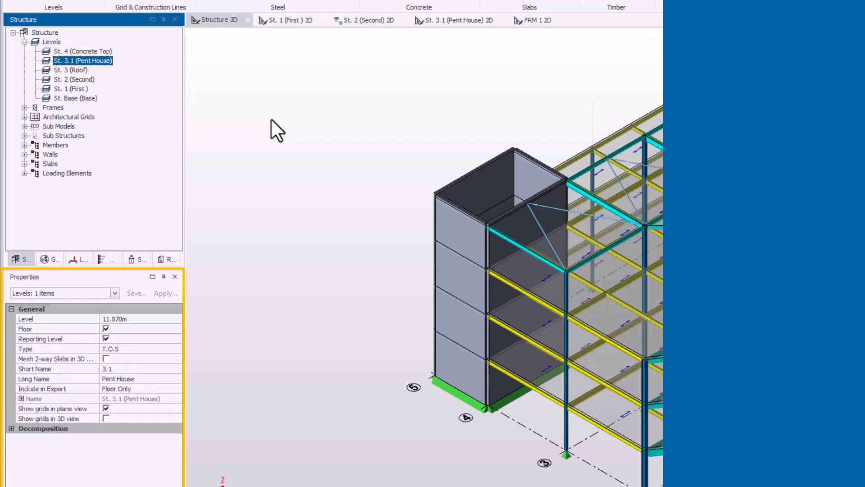
left_click(71, 70)
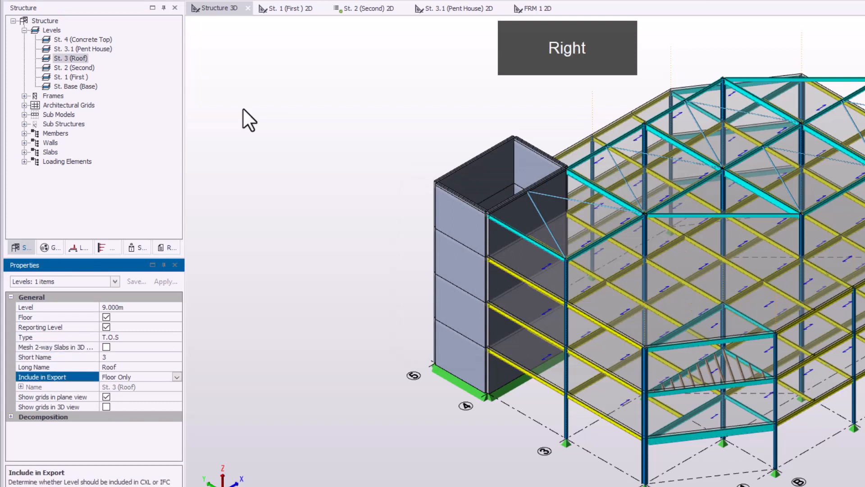
left_click(33, 386)
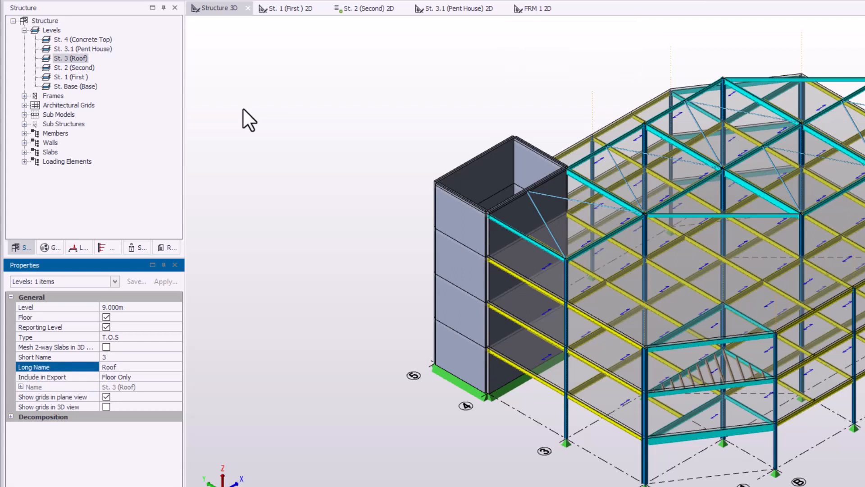
Rename the Roof level's long name to 'Upper roof'.
key("Tab")
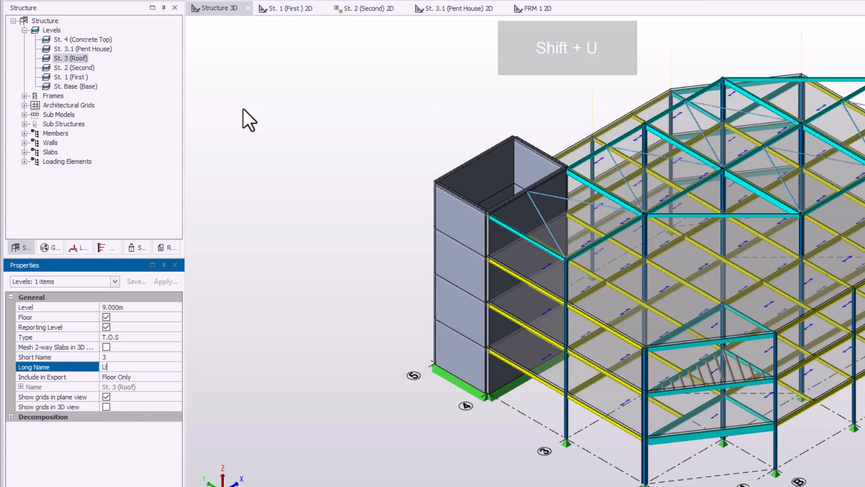
type("pper roof")
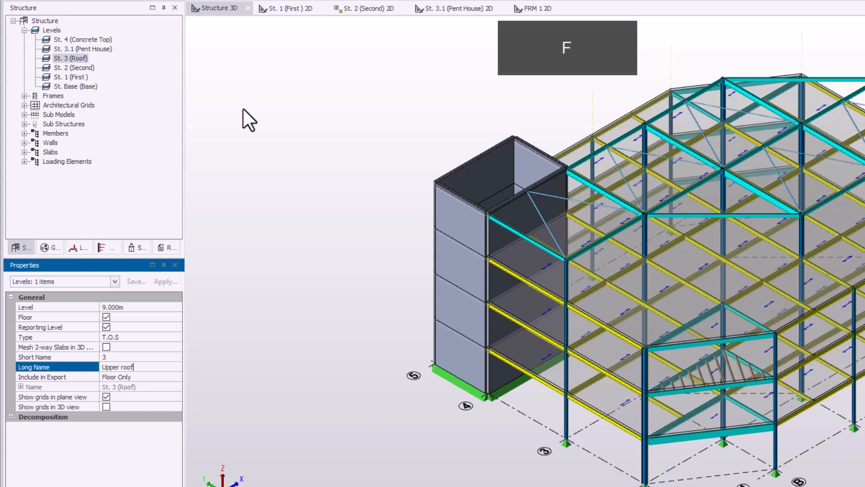
key("Tab")
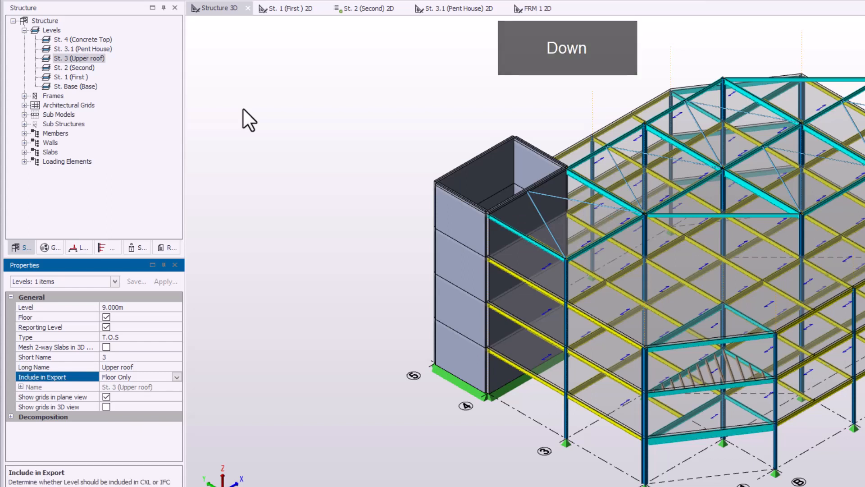
key("Tab")
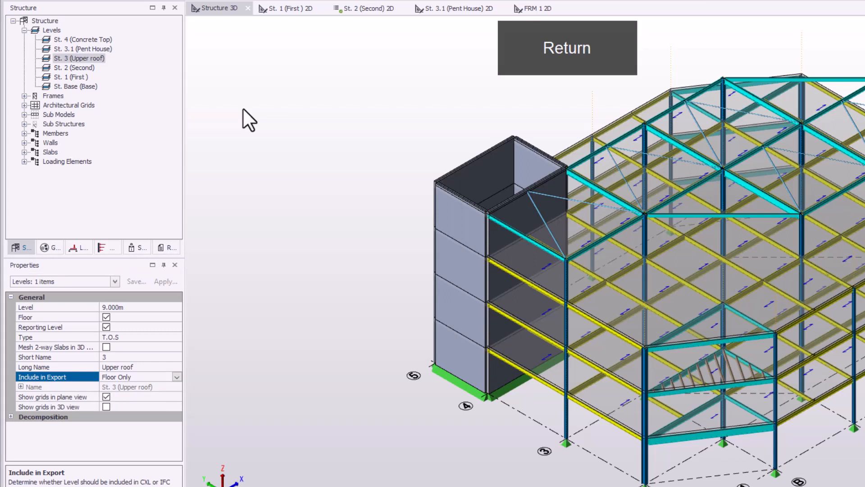
Set Include in Export to Yes and enable Mesh 2-way Slabs in 3D.
left_click(136, 376)
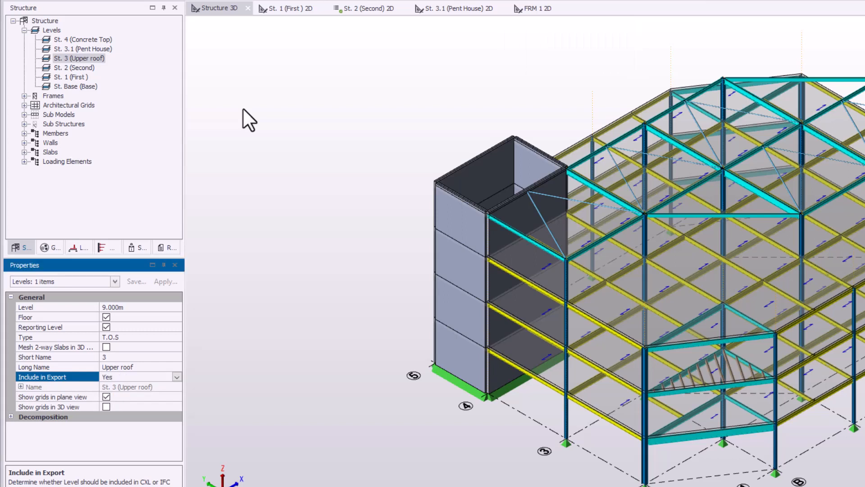
key("Up")
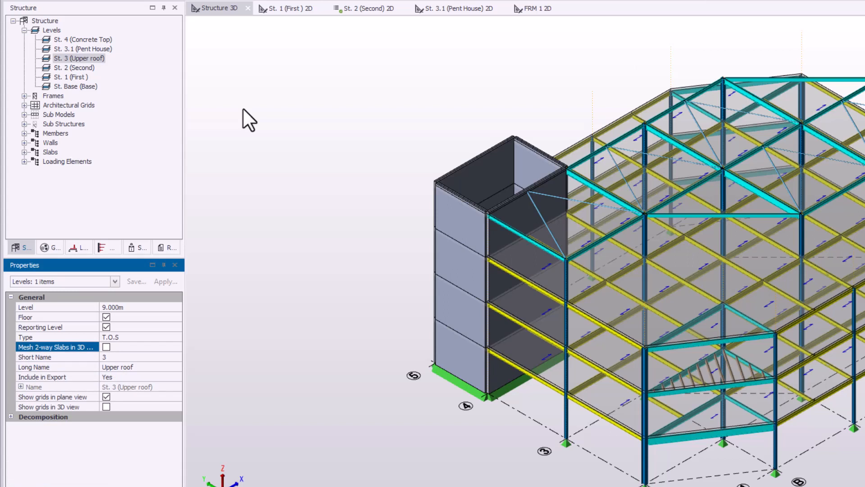
key("Tab")
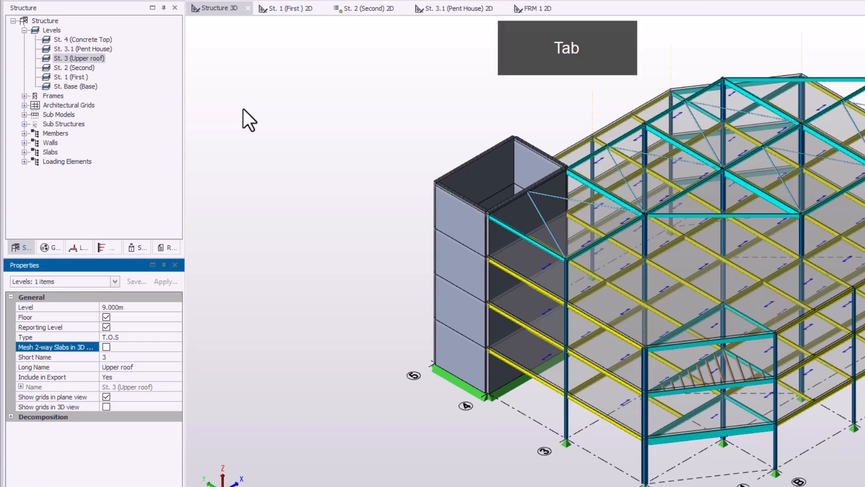
left_click(106, 347)
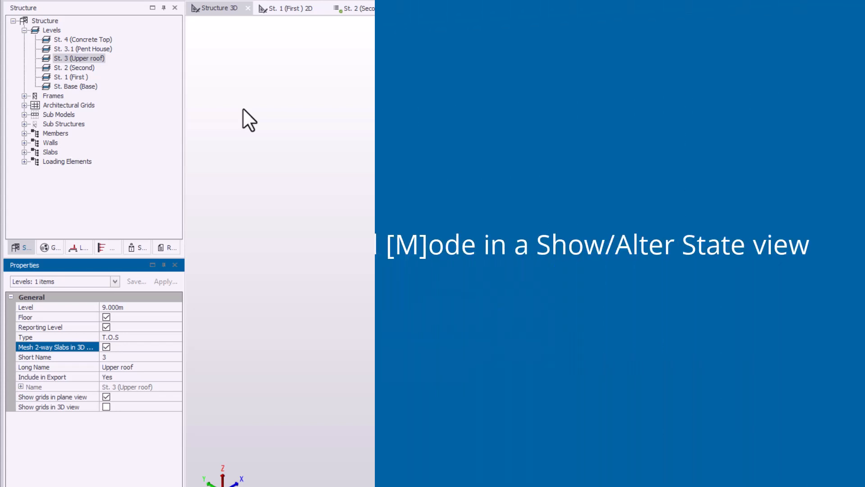
key("ctrl+r")
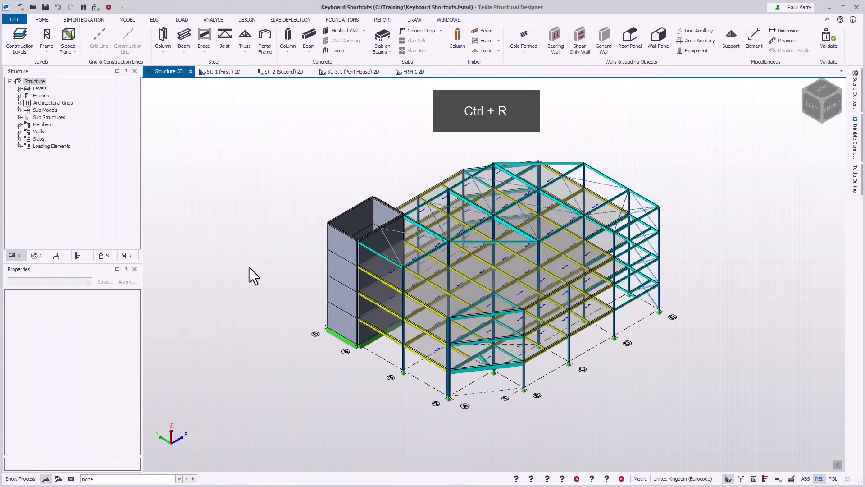
Display embodied carbon factors on the steel members, keeping the Properties mode on Review.
key("ctrl+5")
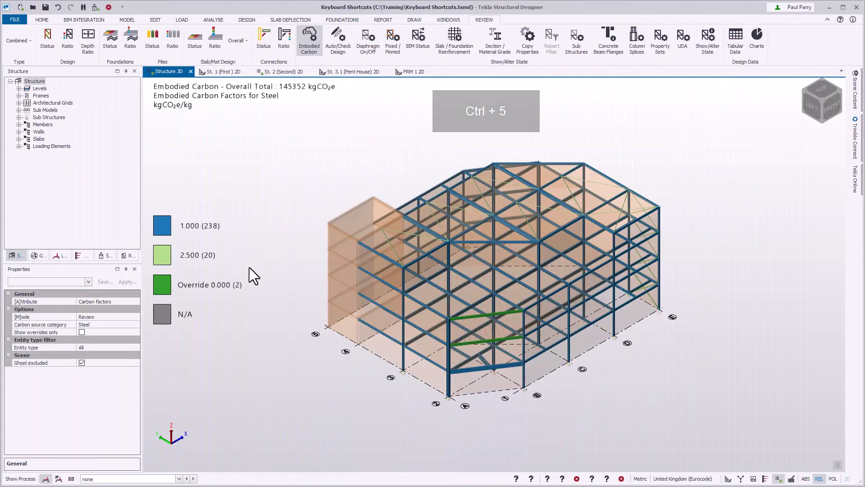
key("ctrl+5")
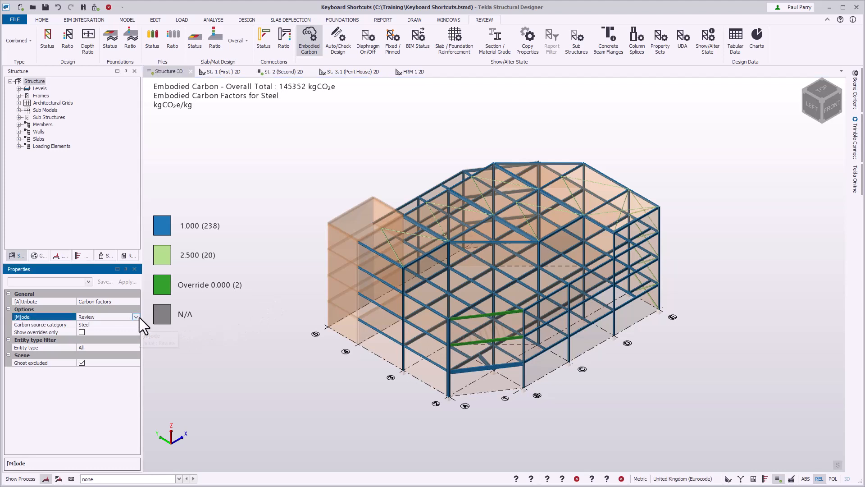
left_click(136, 317)
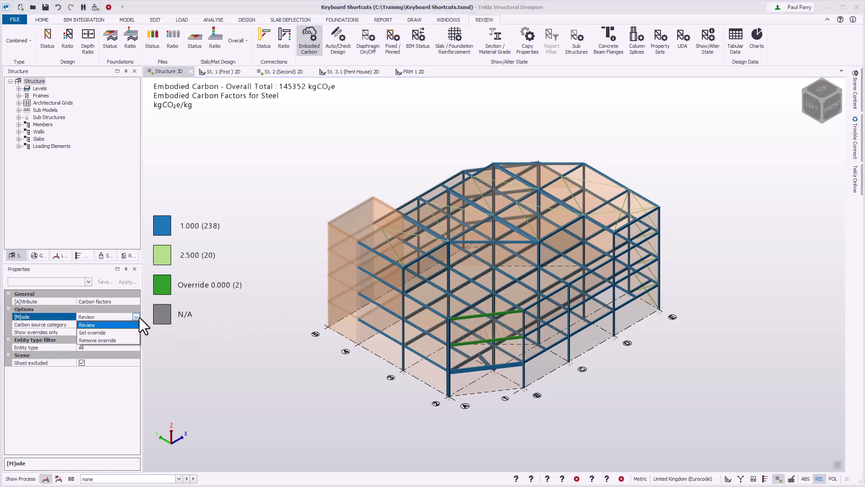
left_click(87, 317)
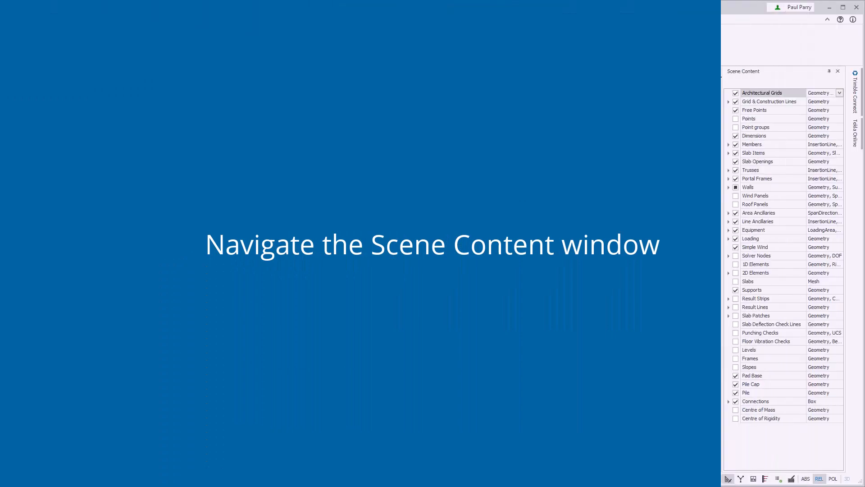
Untick Composite Beam under Members in Scene Content to hide it from the scene.
key("ctrl+Tab")
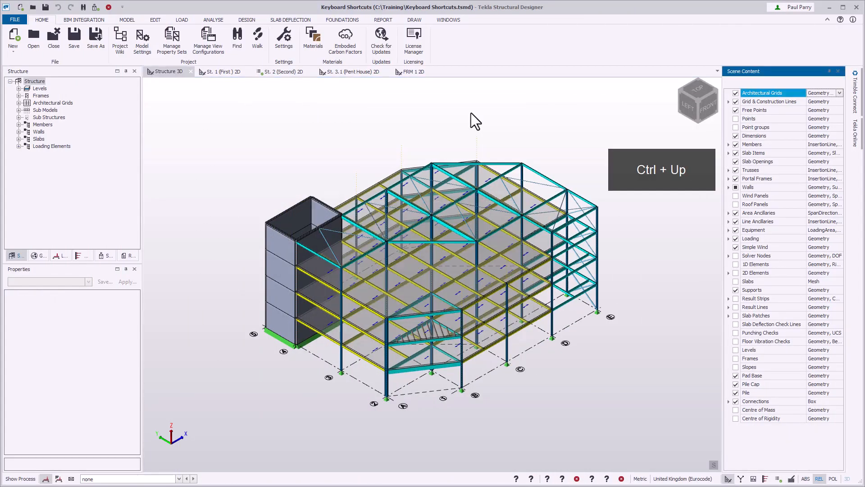
key("Down")
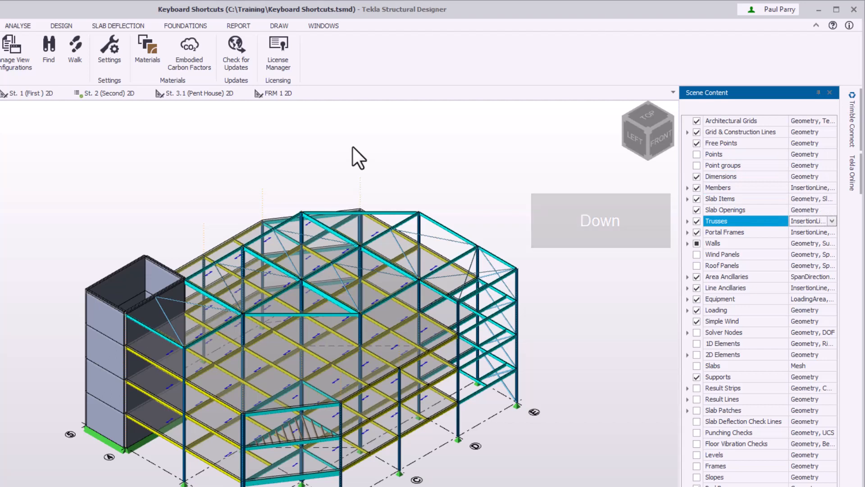
key("Up")
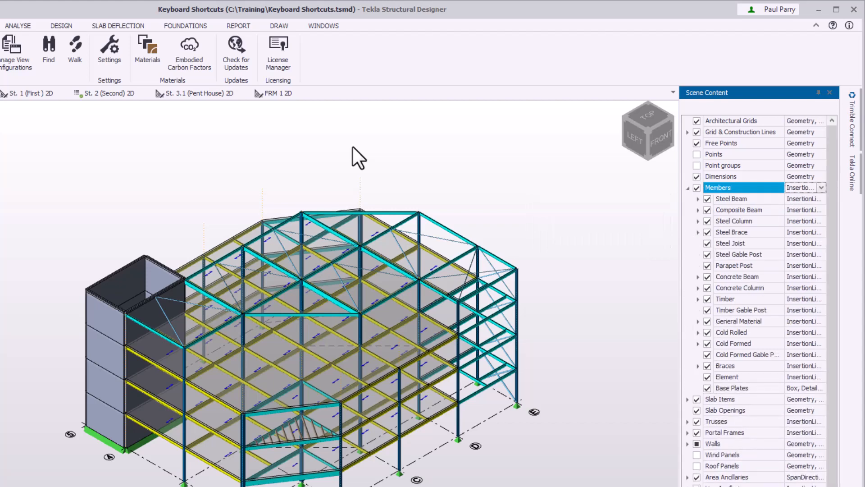
left_click(688, 187)
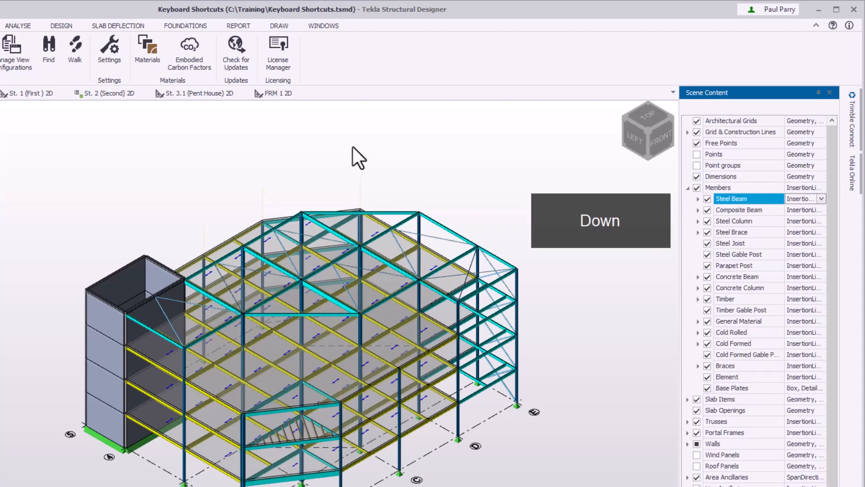
key("space")
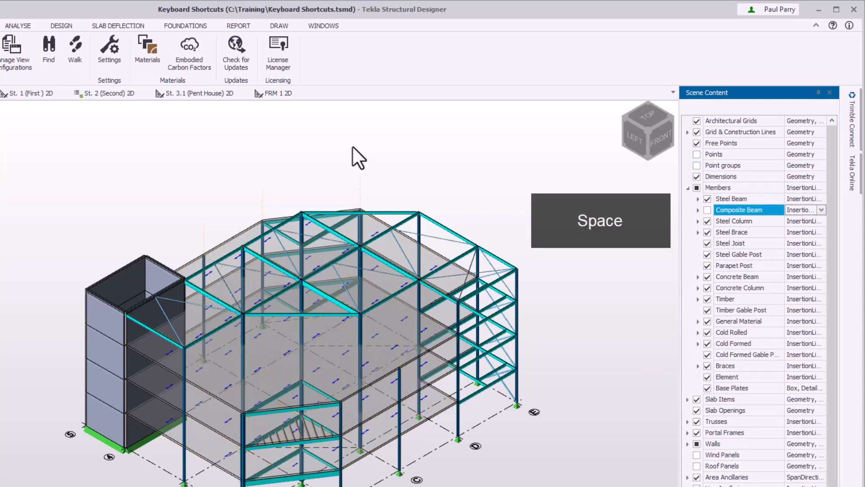
key("Up")
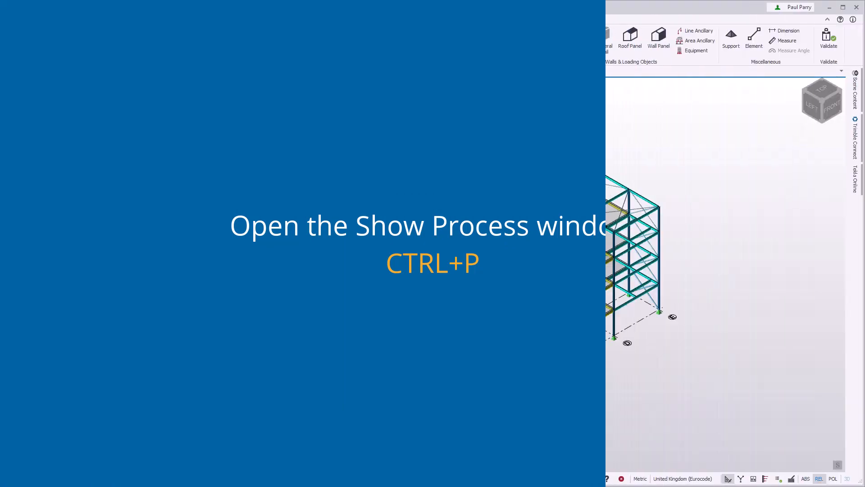
Open the Process window with Ctrl+P, showing its welcome message.
key("ctrl+p")
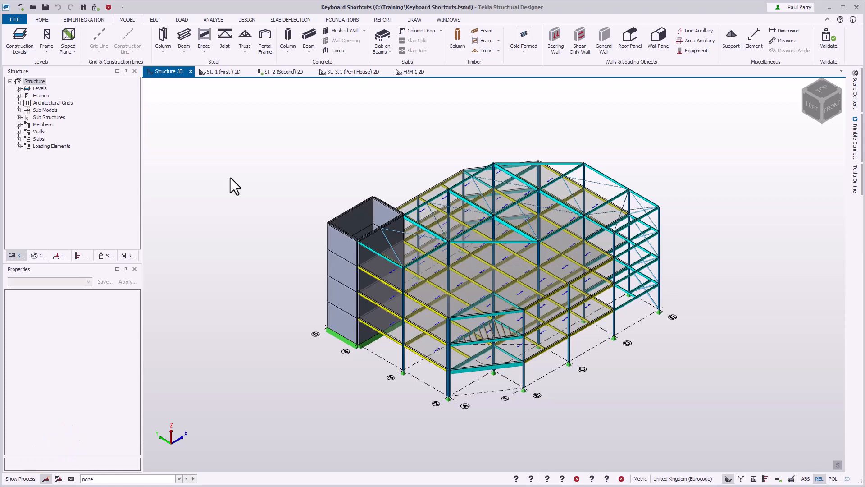
key("ctrl+p")
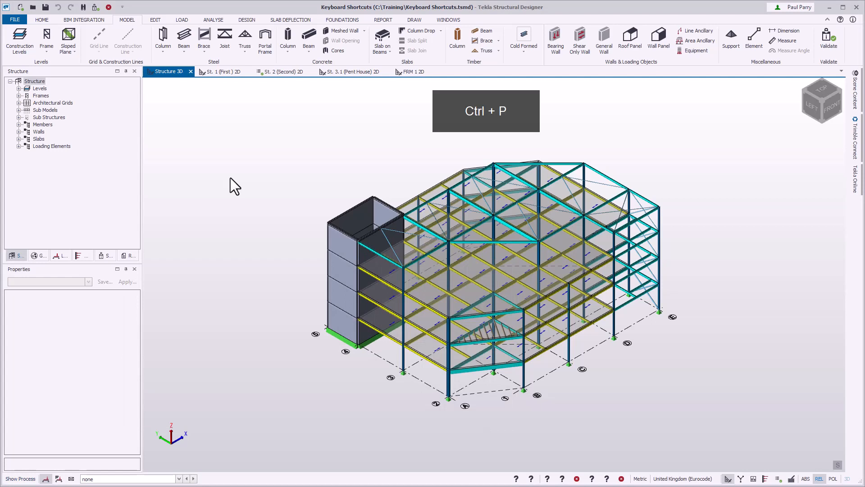
key("Ctrl+p")
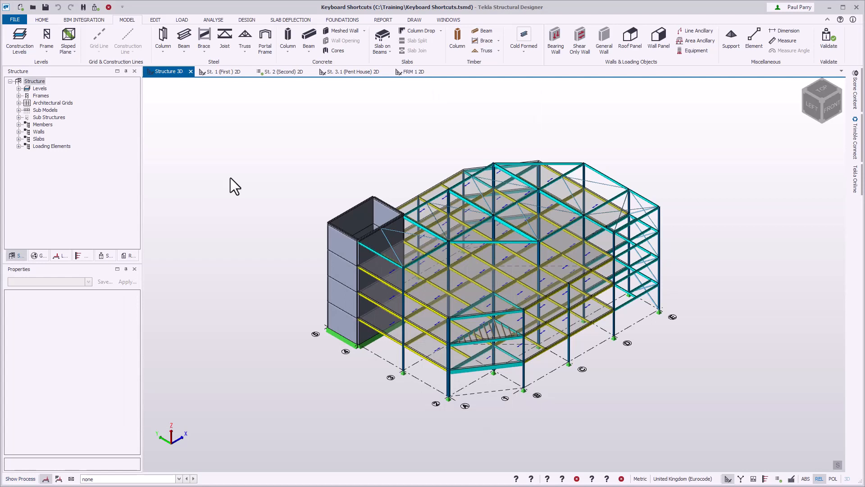
left_click(20, 478)
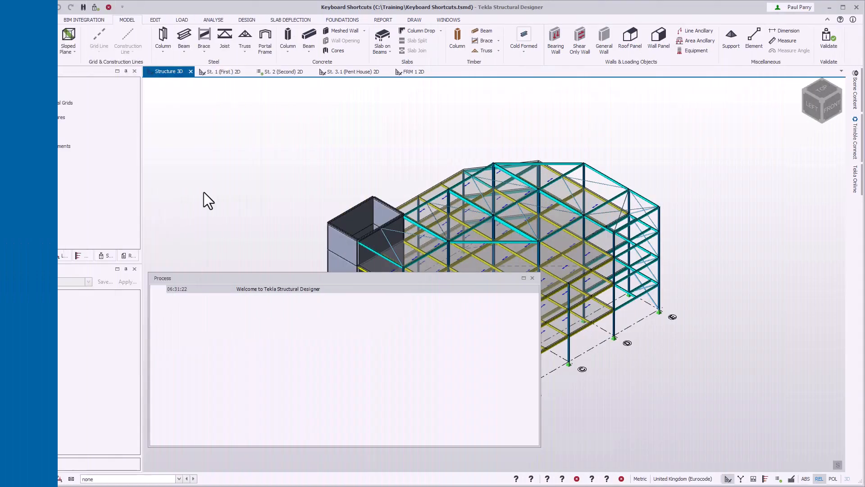
Run Validate with Ctrl+D and review the Status tree and process log entries.
key("Ctrl+d")
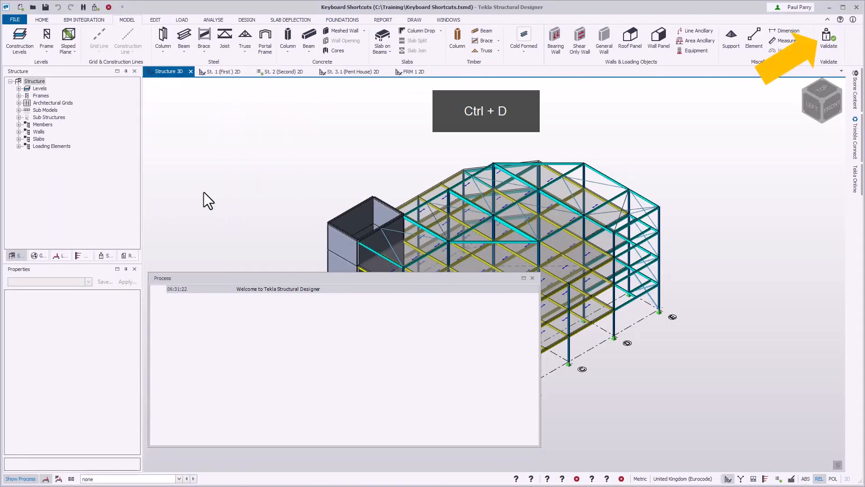
key("ctrl+d")
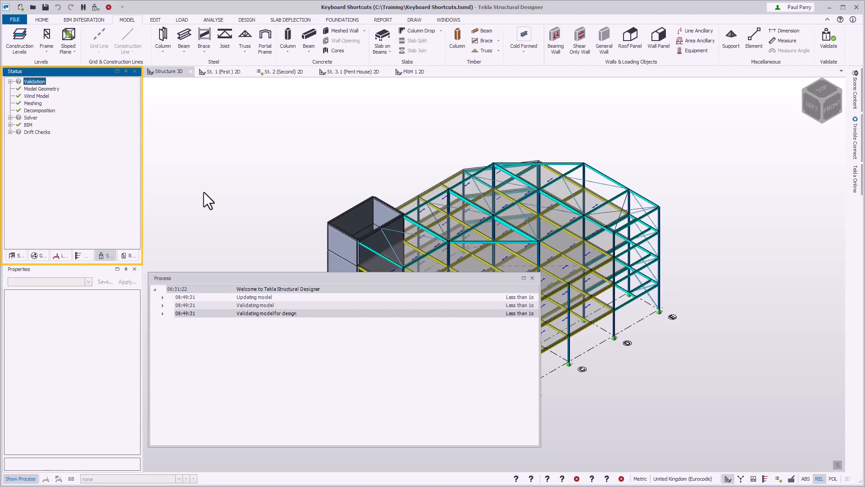
left_click(222, 71)
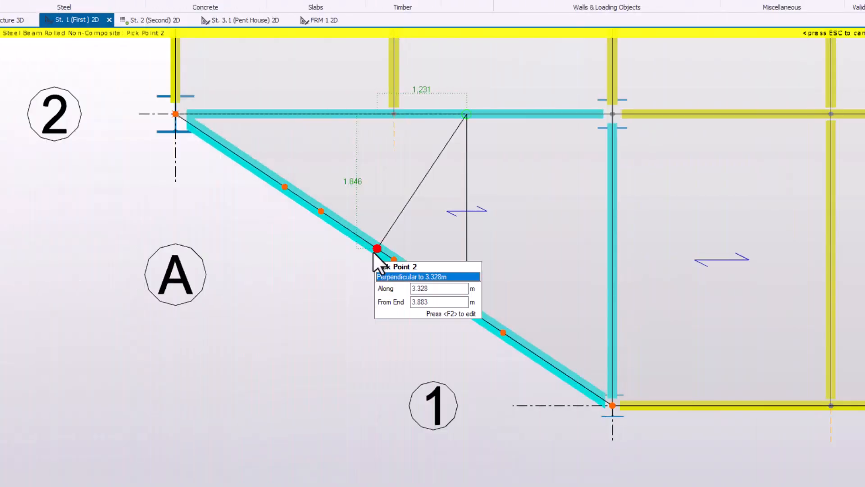
mouse_move(408, 270)
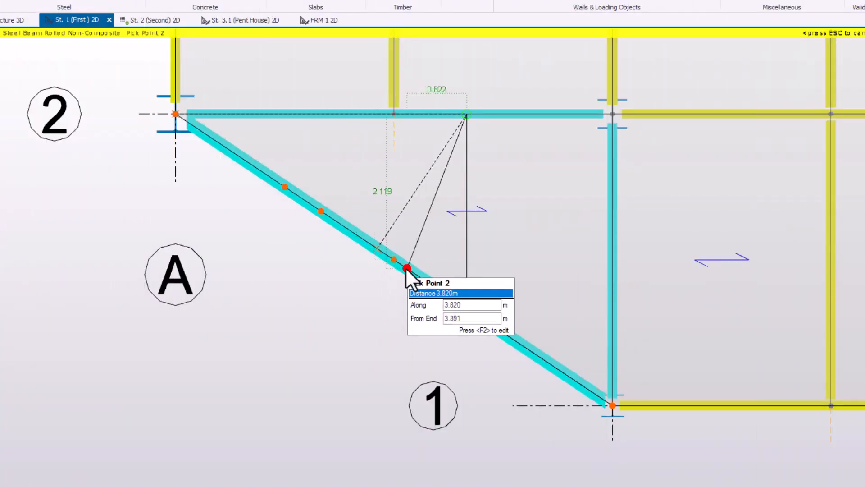
mouse_move(467, 307)
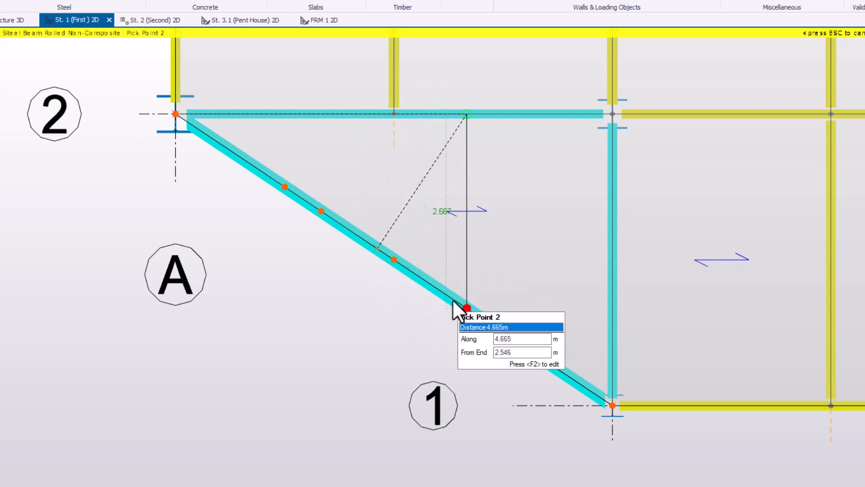
mouse_move(436, 296)
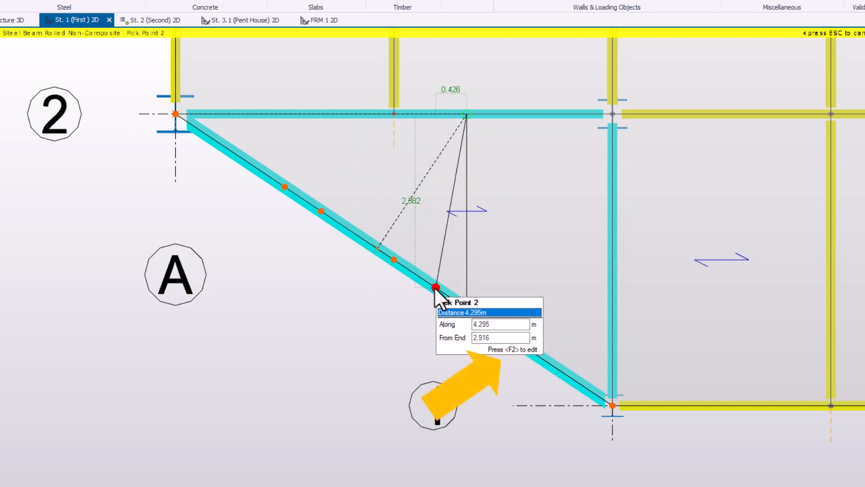
Use F2 point entry to set the beam's second point 4.0 along the diagonal beam.
key("f2")
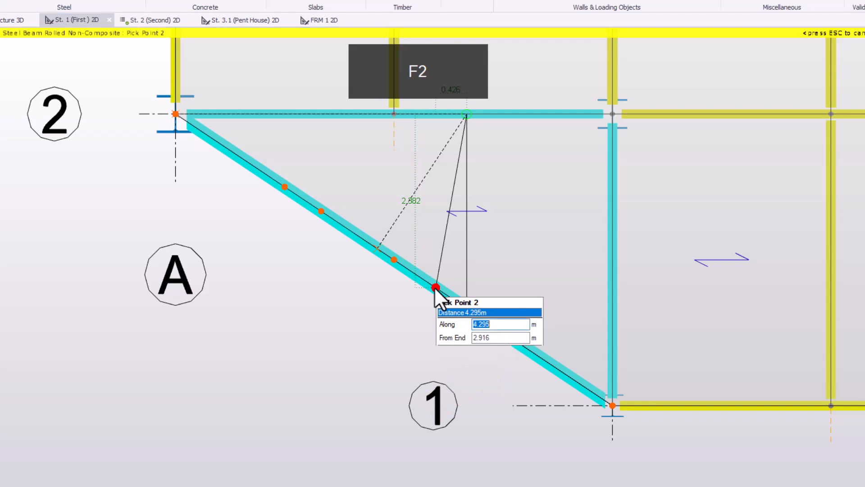
key("Tab")
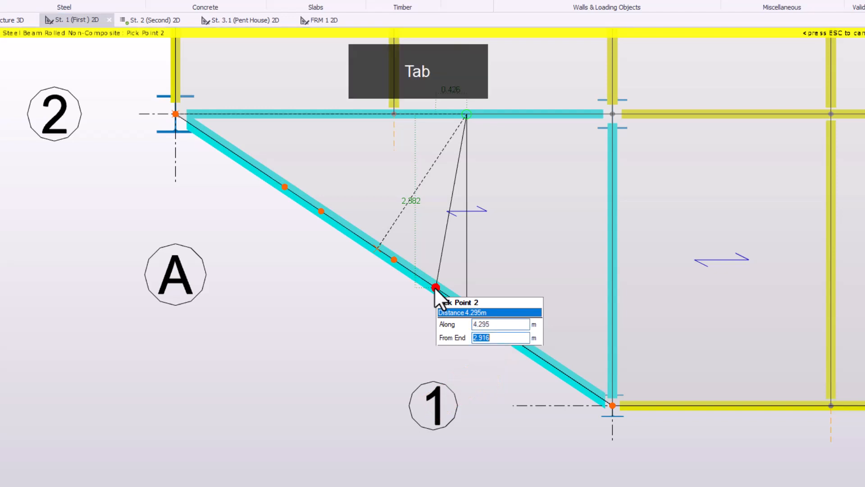
key("Tab")
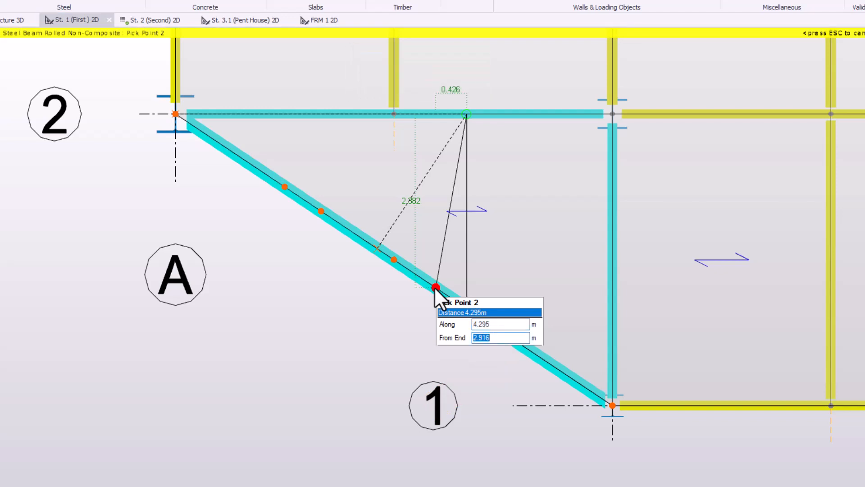
key("Tab")
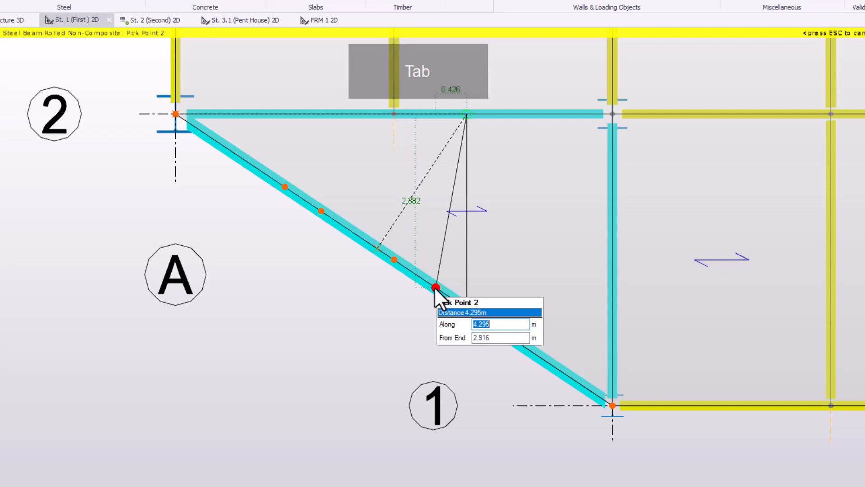
type("4.0")
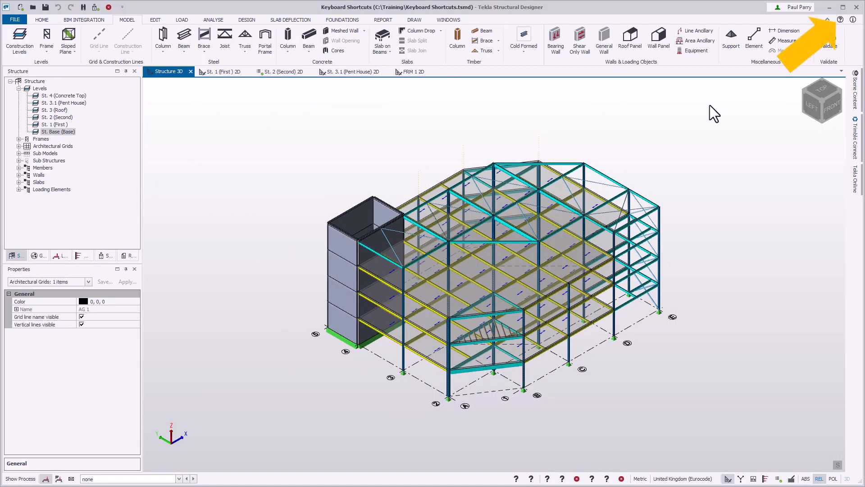
Search online help for 'Quick' and open 'How to use the Quick Access window'.
left_click(839, 20)
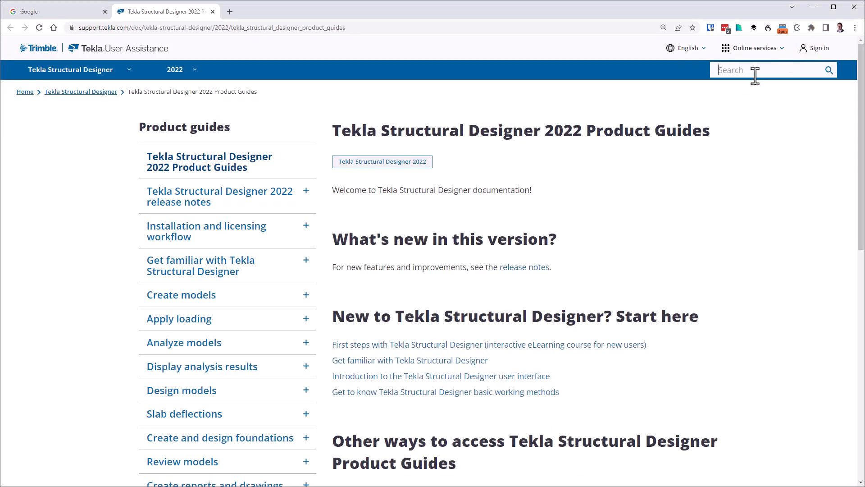
type("Quick access")
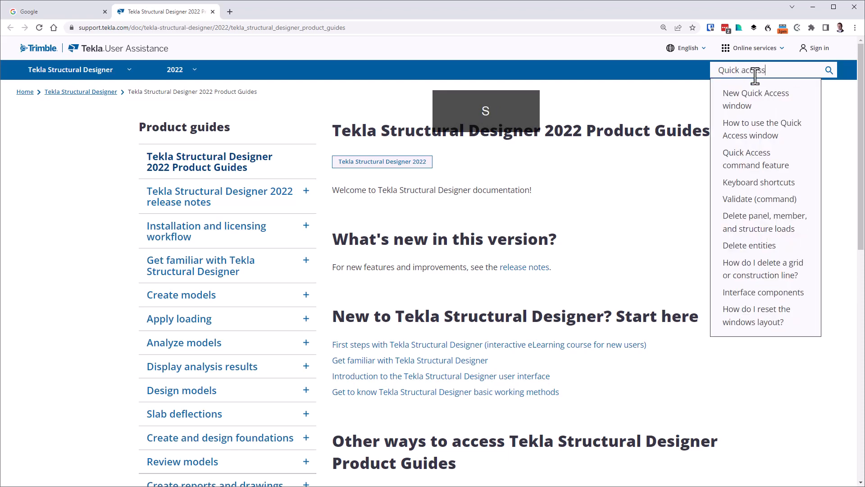
key("Down")
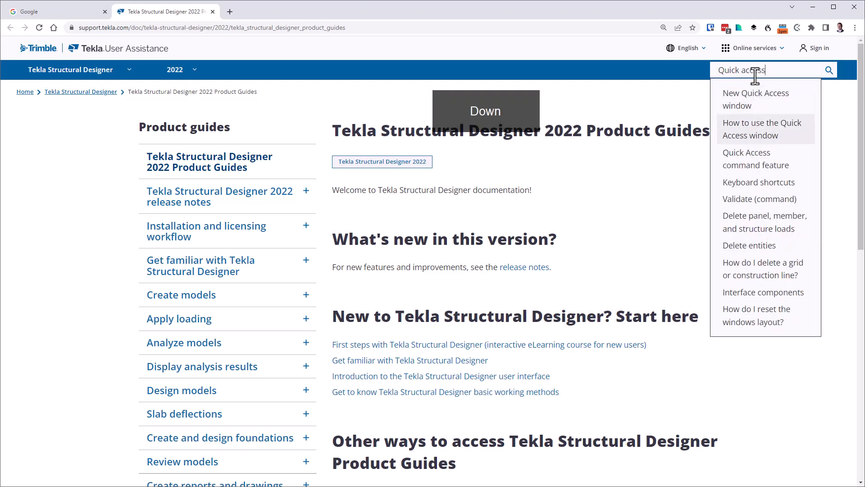
left_click(762, 129)
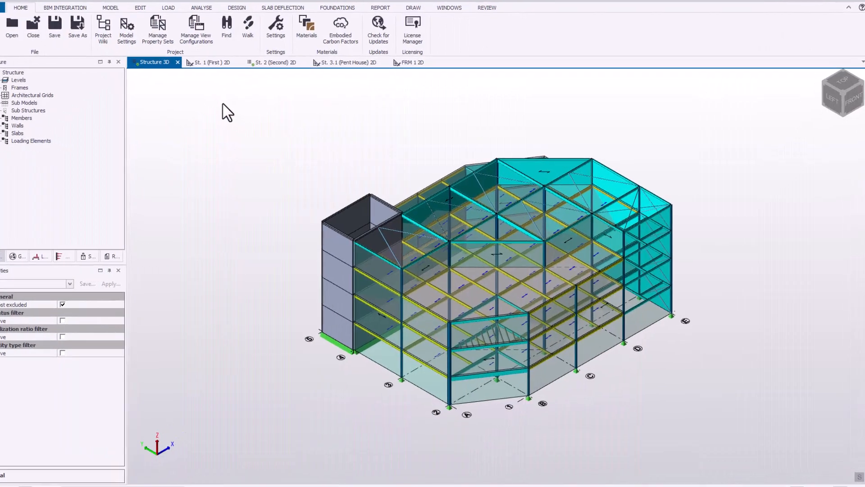
Find wall W3 by name with Ctrl+F and select it in the model.
key("ctrl+f")
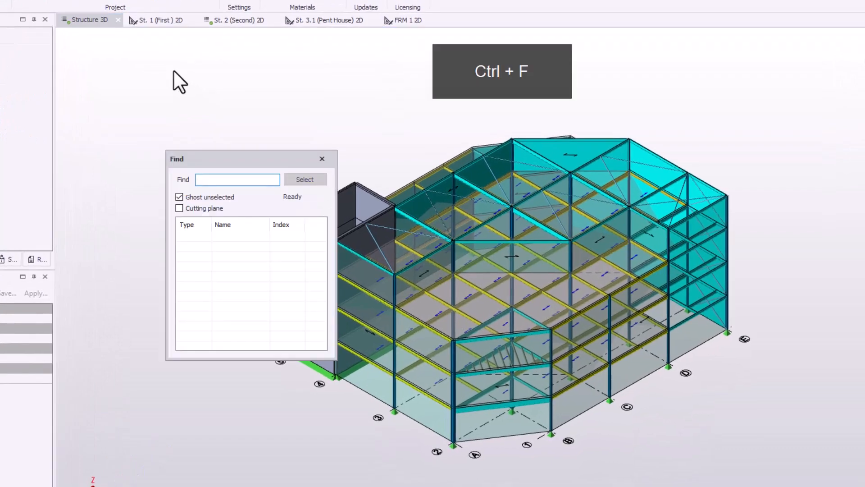
type("W3")
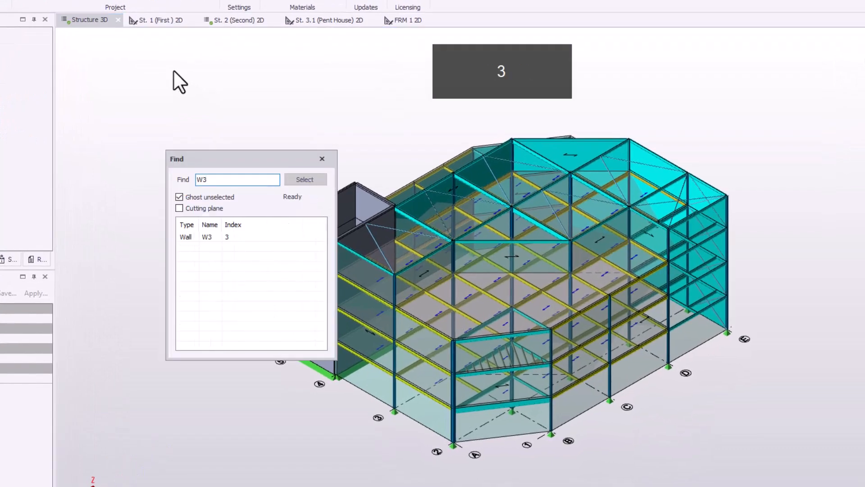
key("Tab")
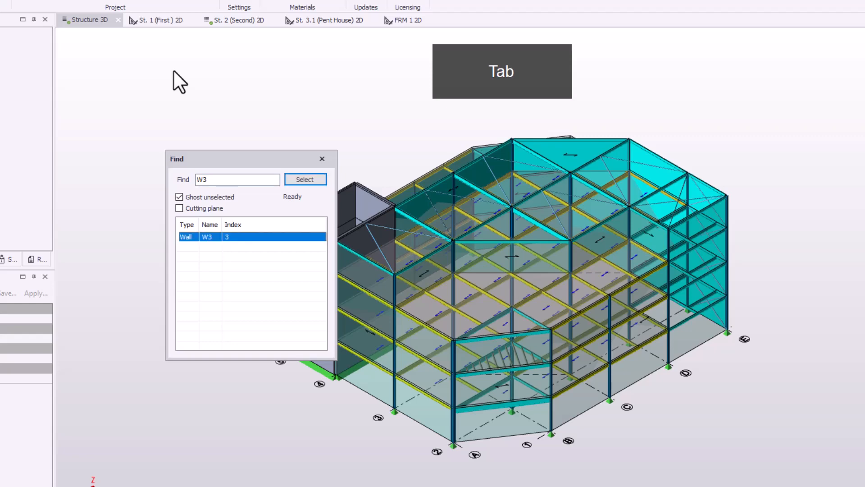
left_click(305, 179)
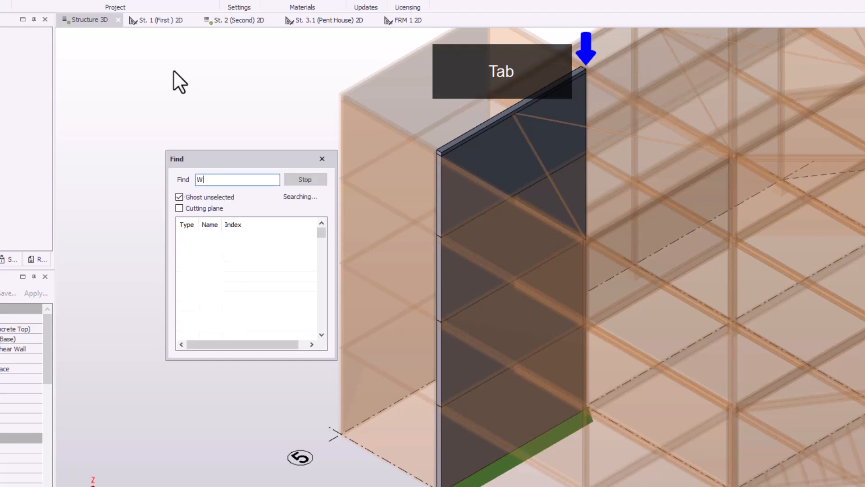
Search for walls and select W1 to W4 from the results.
type("all")
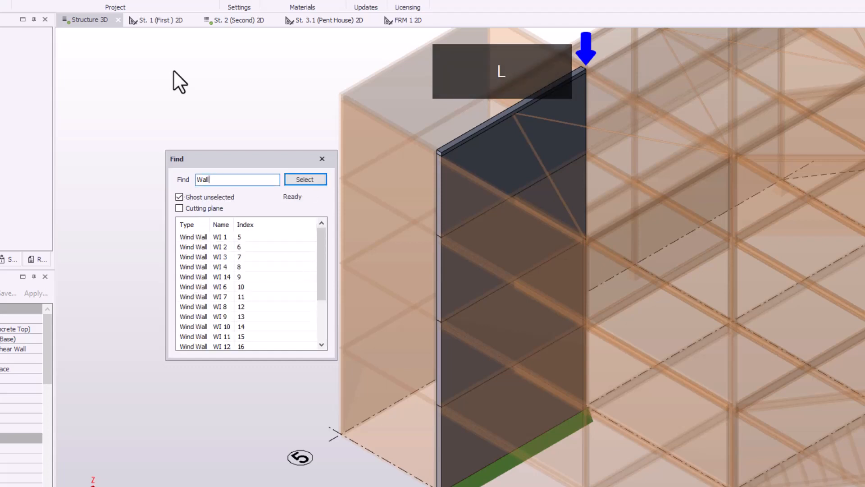
scroll("down", 3)
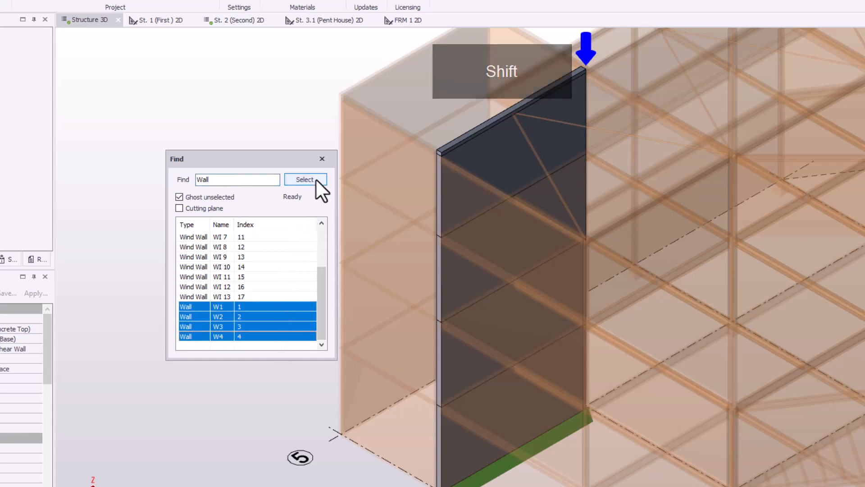
left_click(304, 180)
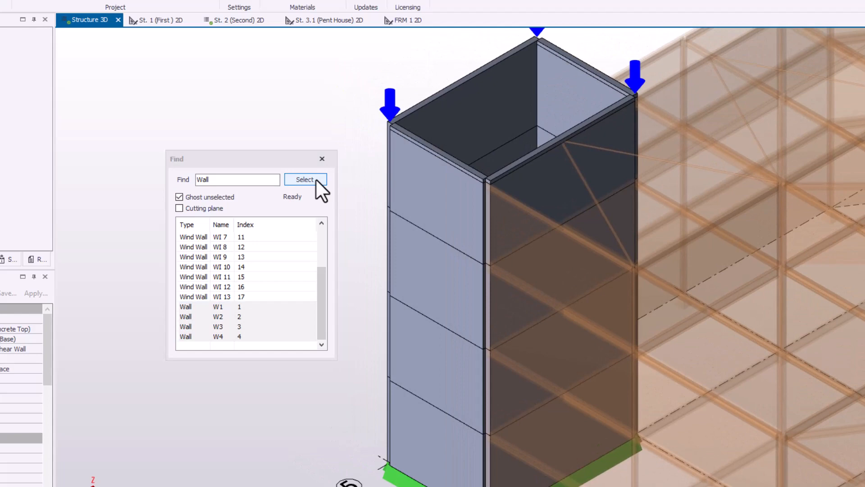
left_click(304, 179)
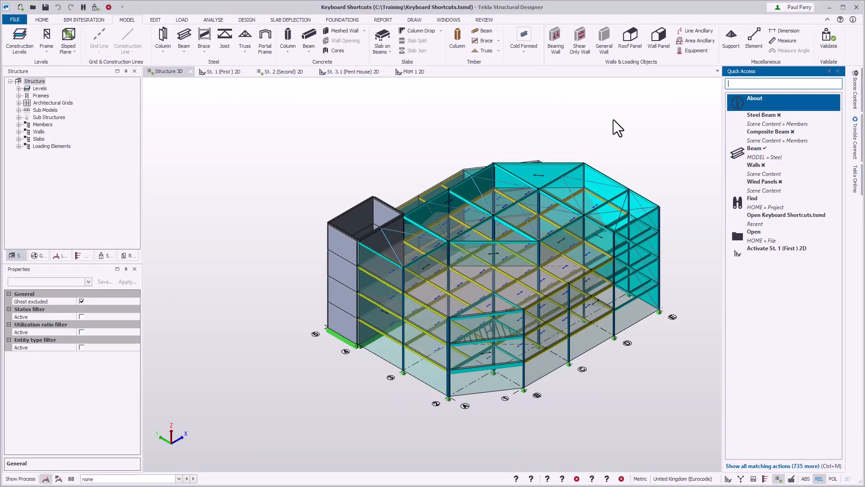
Run the 'Scene beam' command from Quick Access.
type("c")
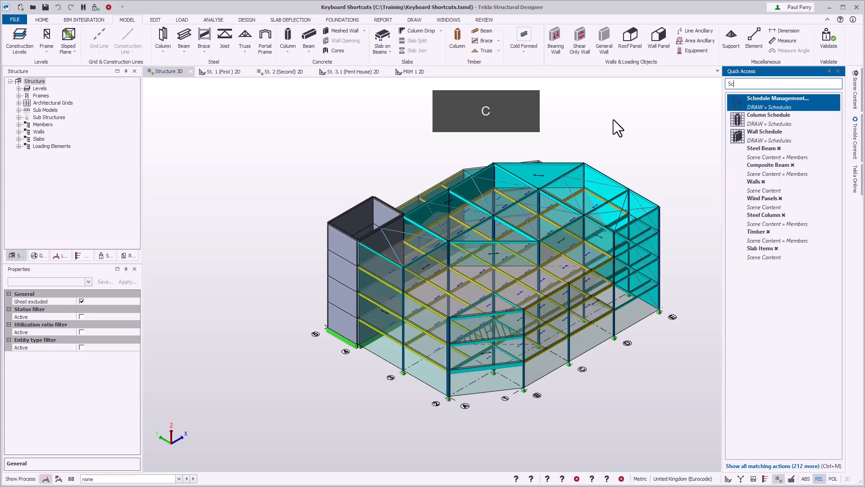
type("Scene beam")
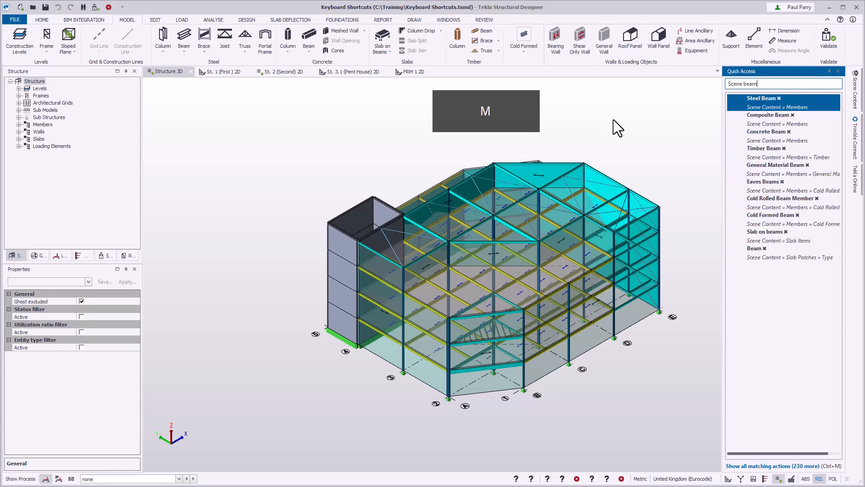
key("Down")
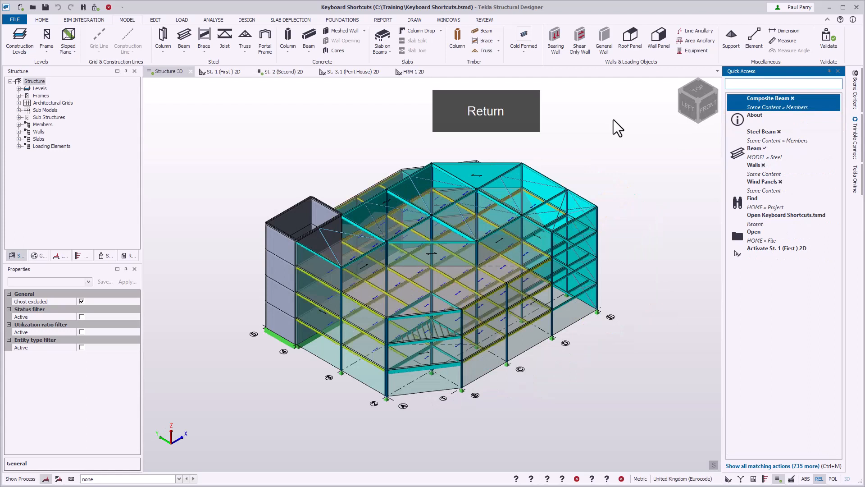
Switch the model to the solver view and start the steel Beam command.
type("s")
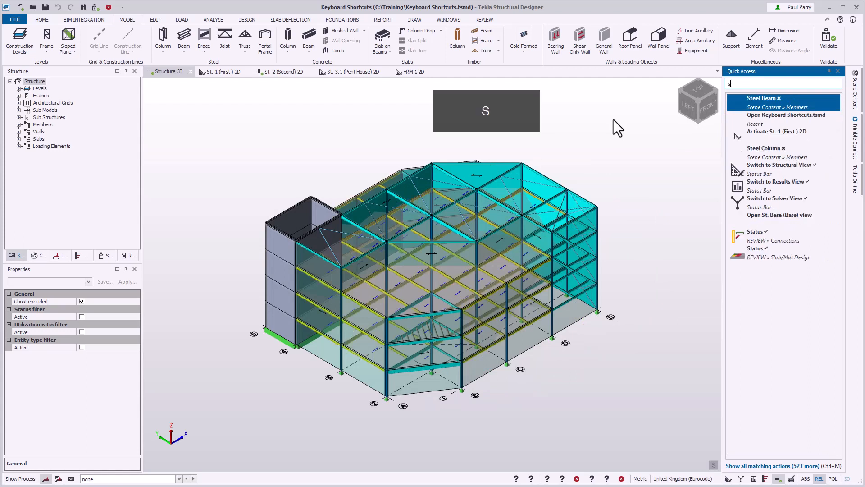
type("switch")
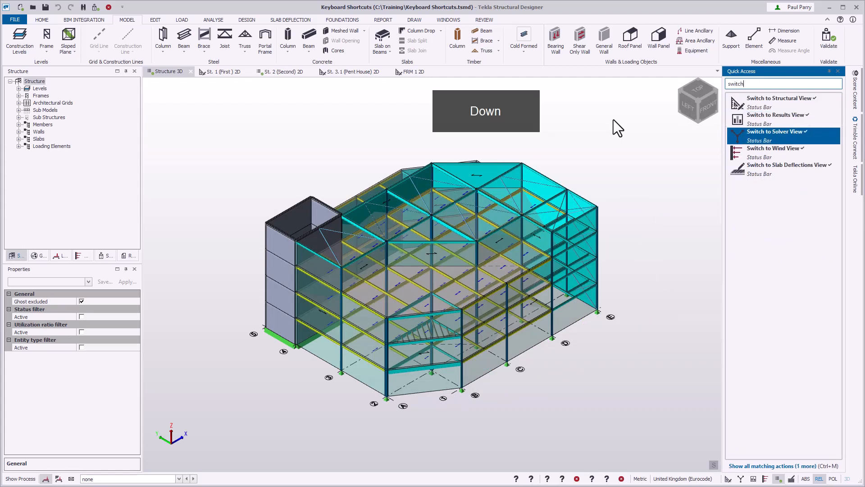
left_click(776, 134)
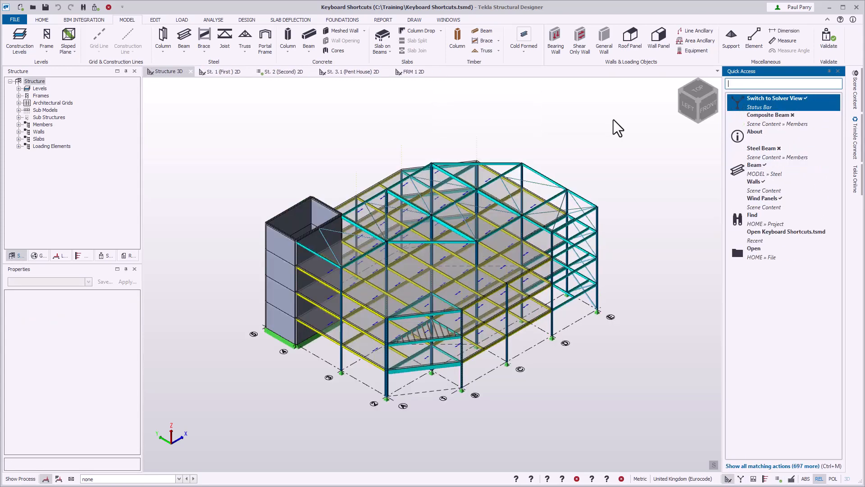
type("create beam")
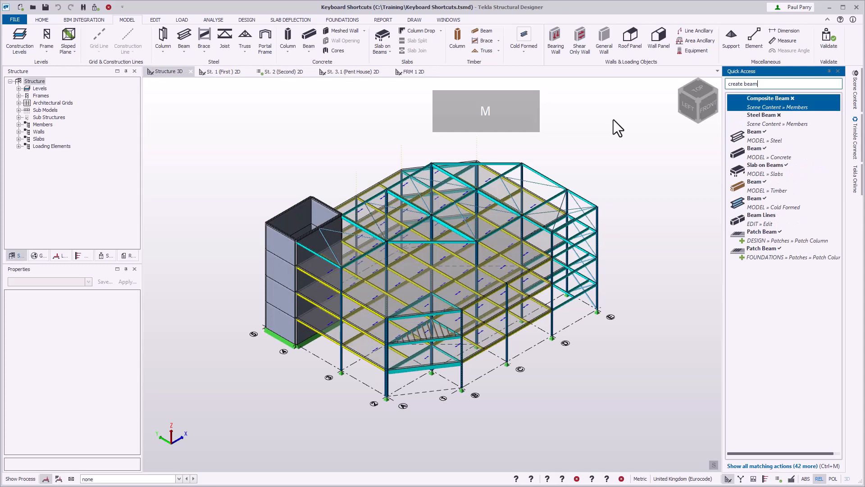
left_click(763, 115)
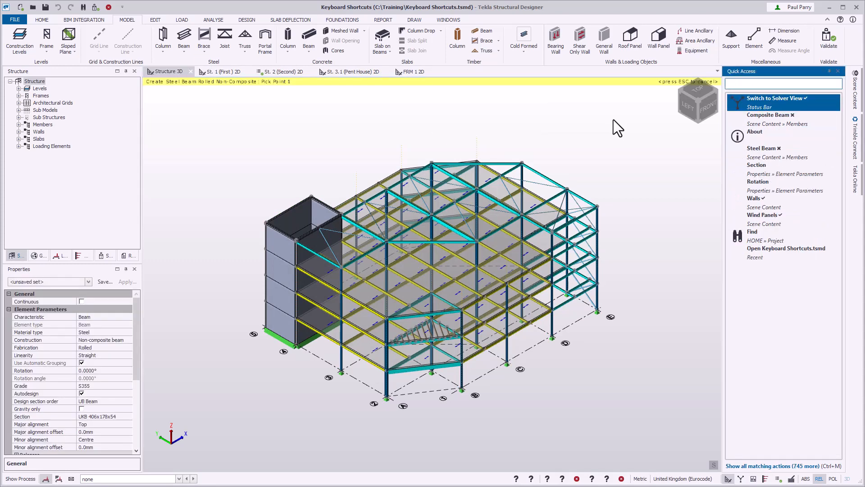
Search Quick Access for 'section' to edit the pending beam's UKB 406x178x54 section.
type("section")
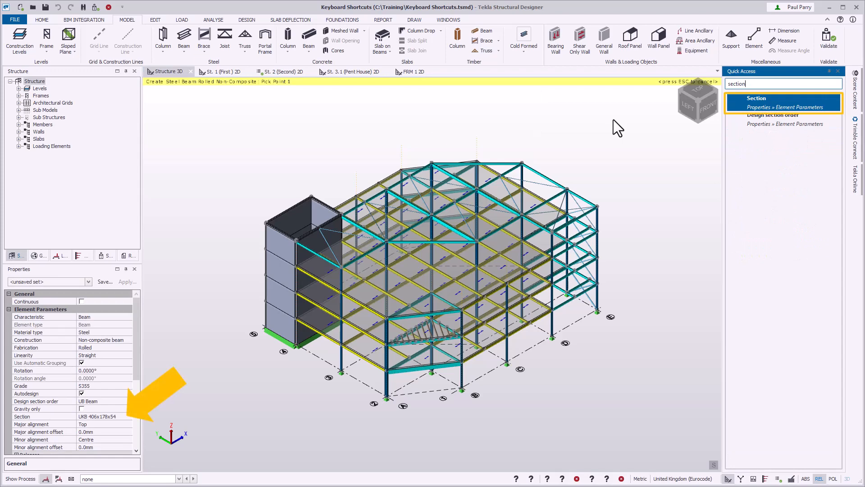
key("Tab")
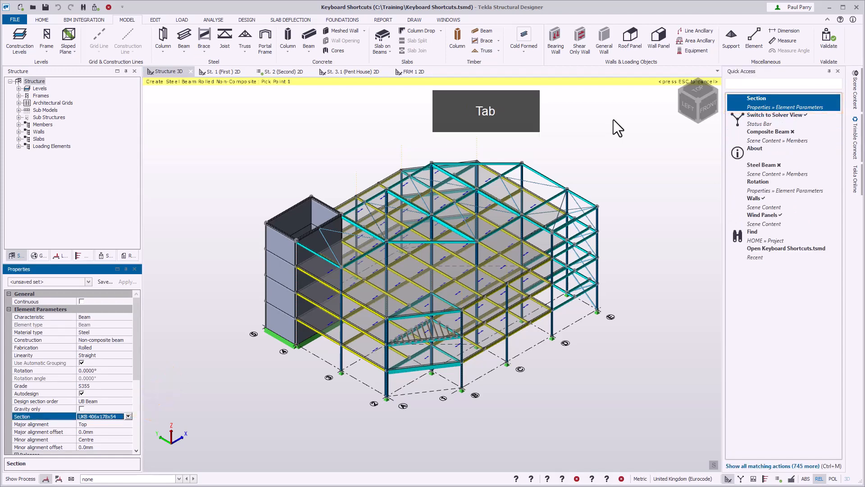